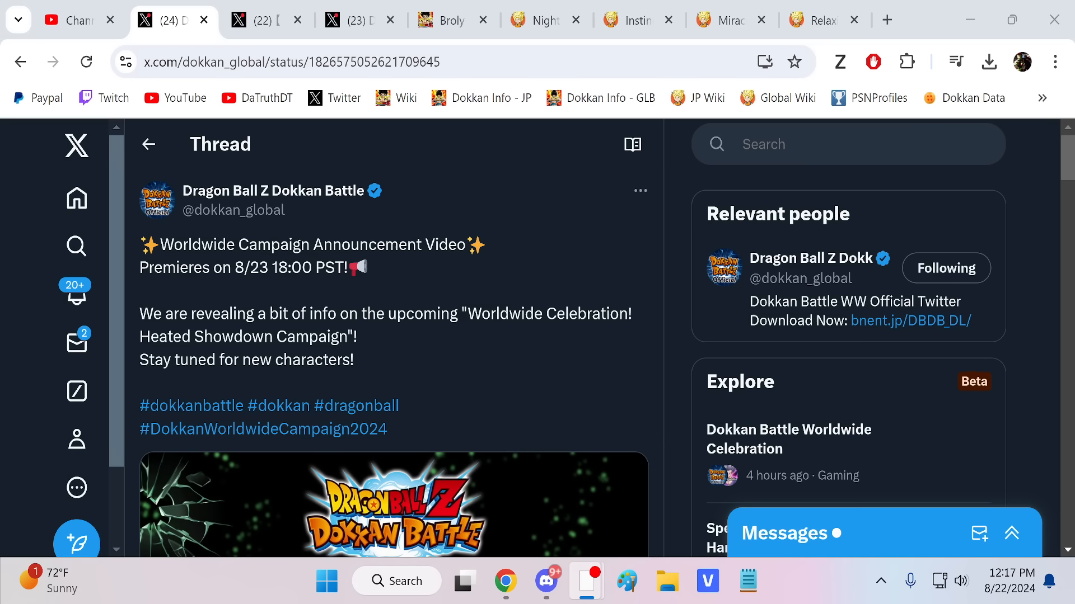
mouse_move(357, 290)
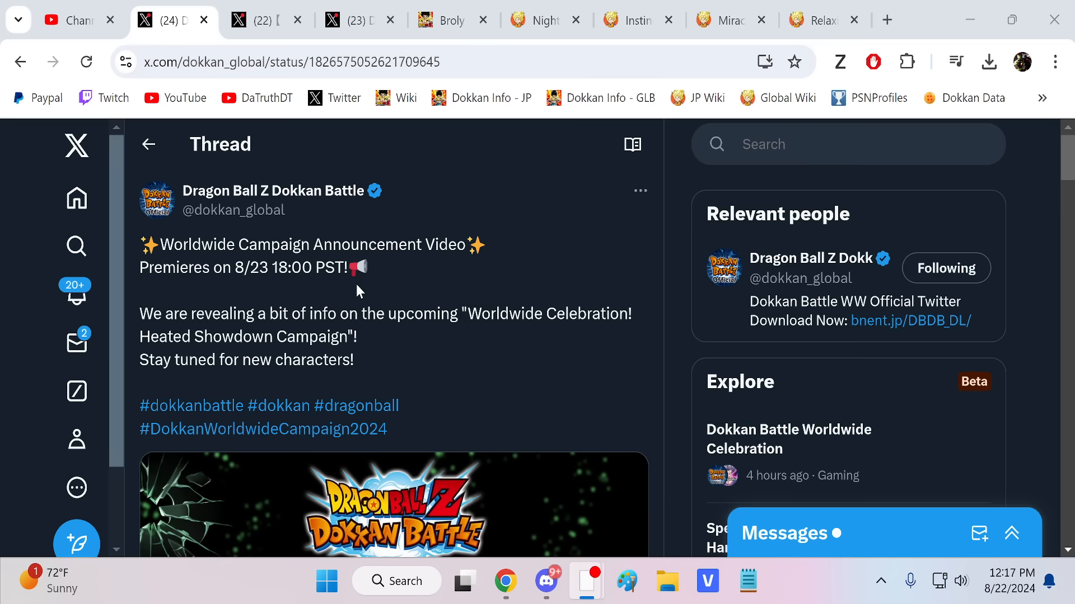
Step: Open the Japanese official account's campaign post and highlight 'upcoming live broadcast'
scroll("down", 3)
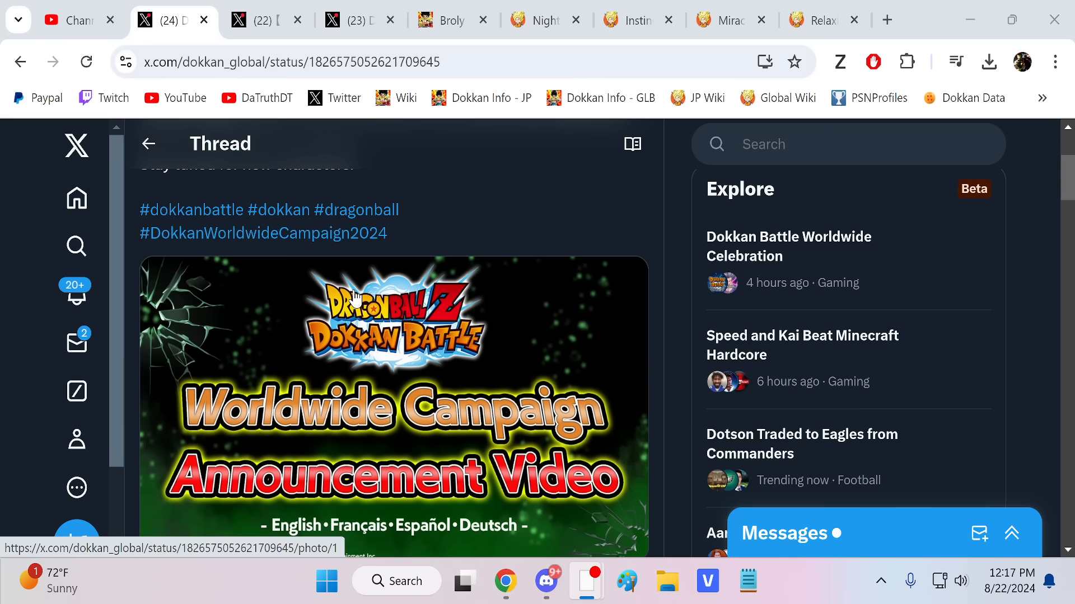
scroll("down", 3)
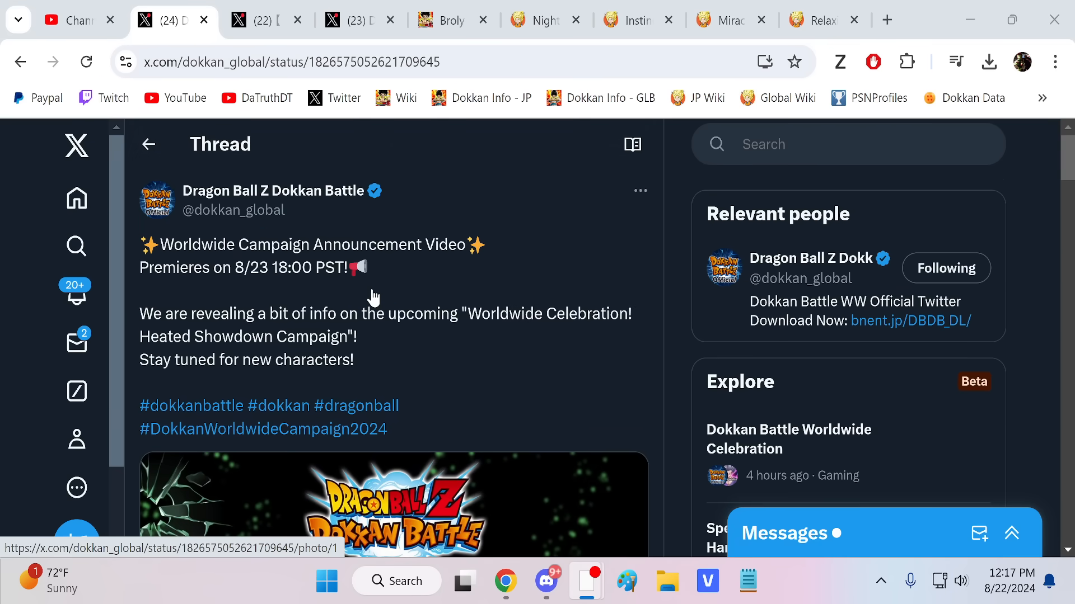
left_click(267, 20)
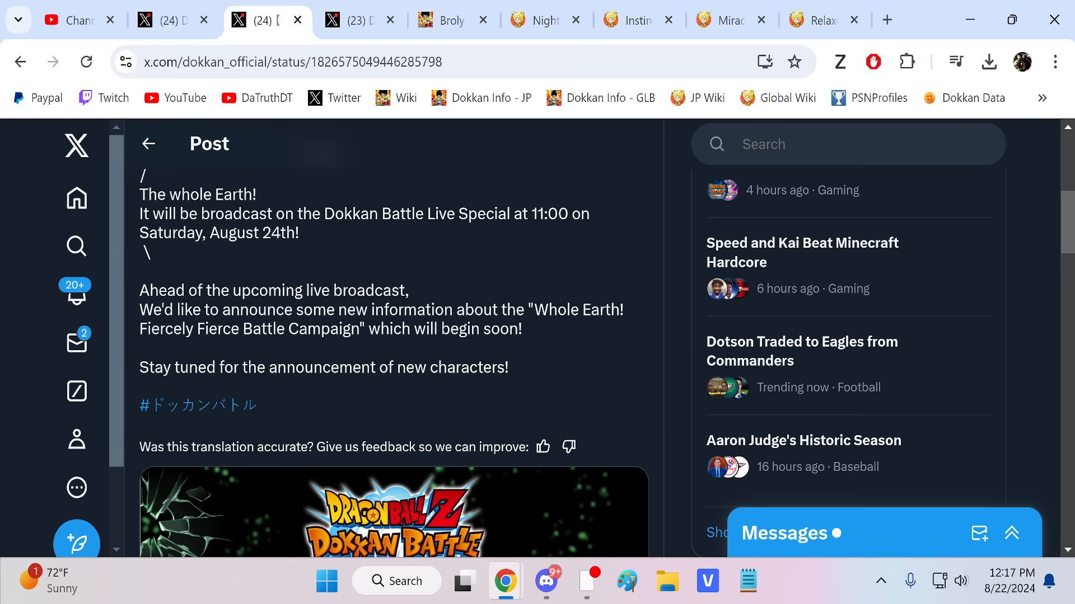
left_click_drag(232, 290, 407, 290)
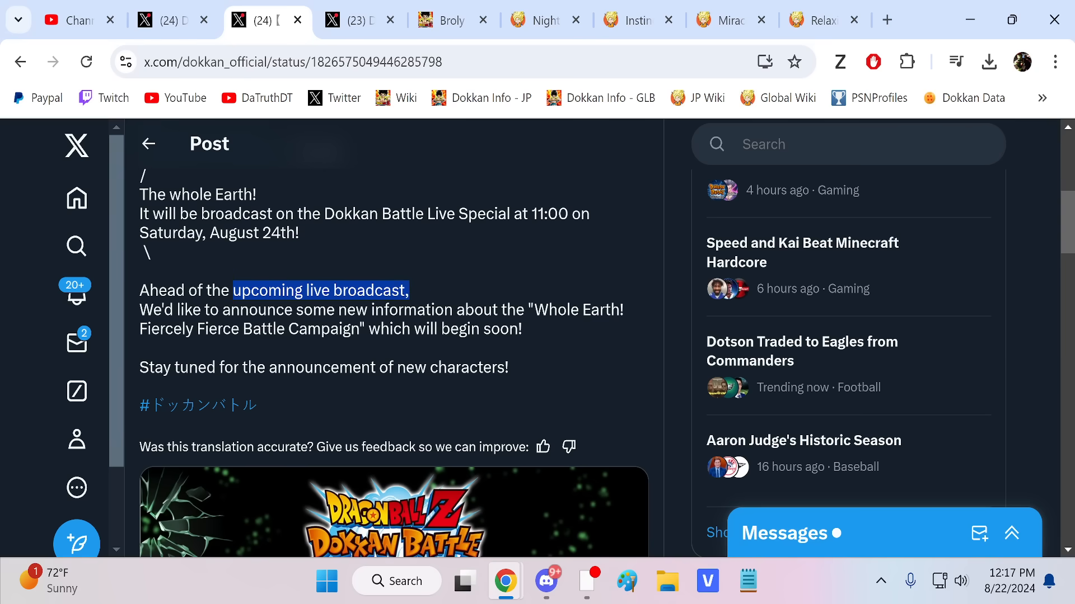
Step: Scroll through the Japanese post, then return to the global campaign thread
scroll("down", 3)
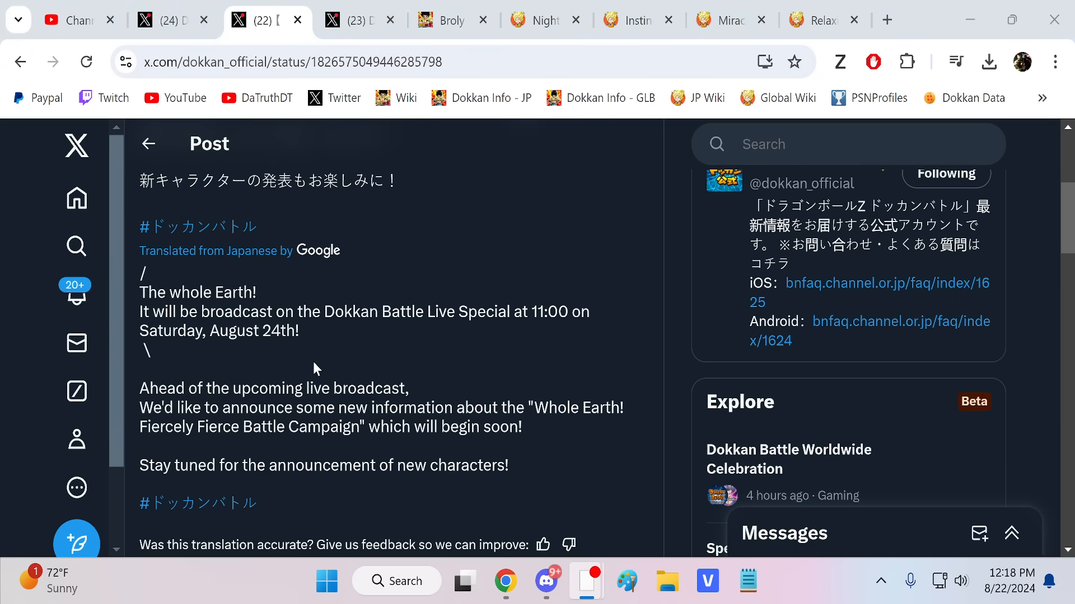
mouse_move(388, 274)
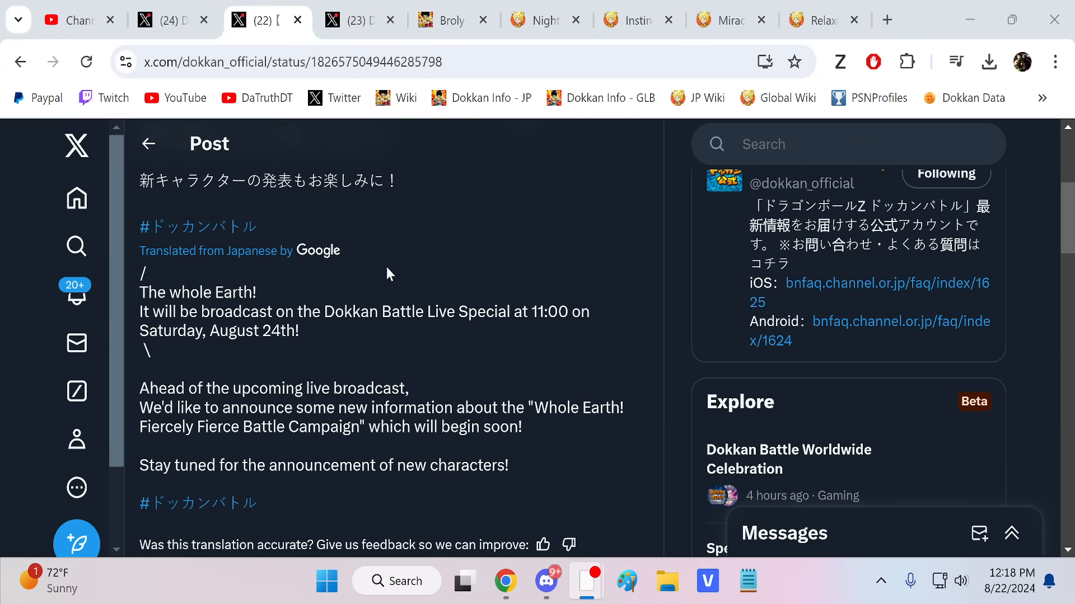
scroll("down", 3)
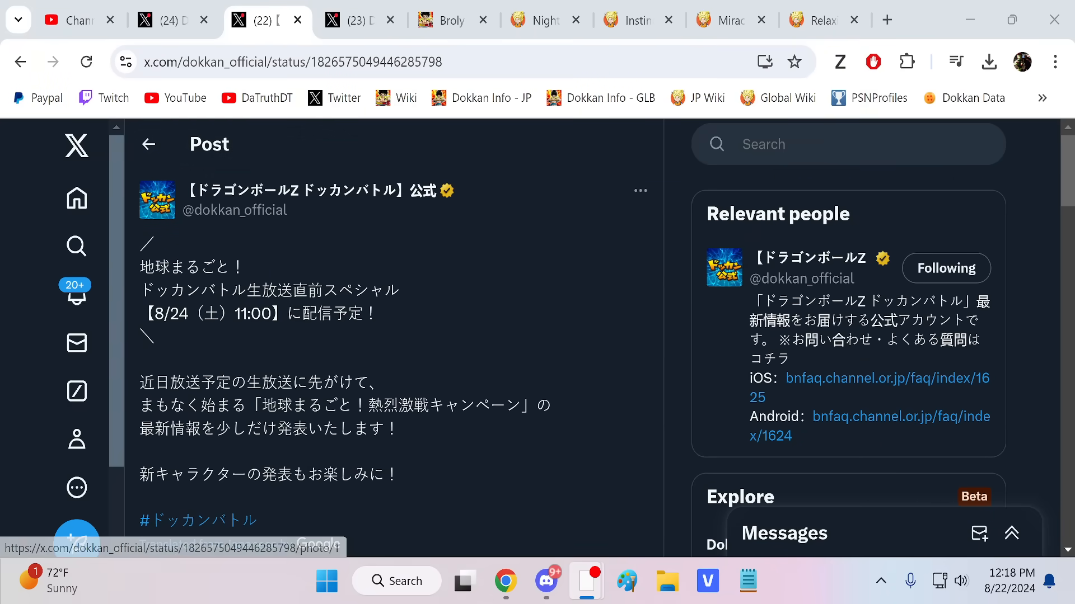
left_click(171, 20)
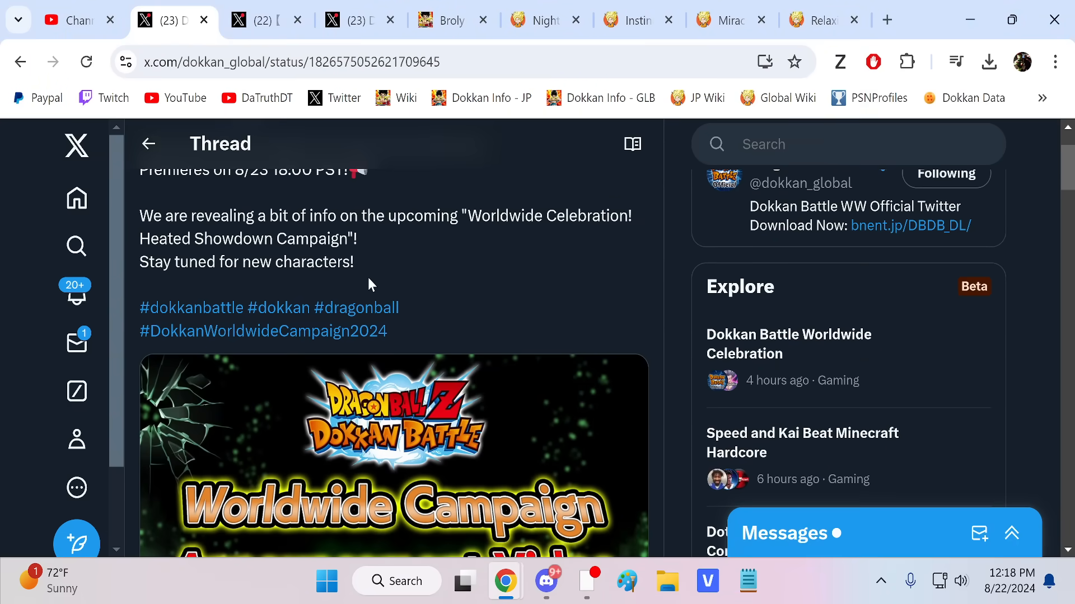
scroll("down", 3)
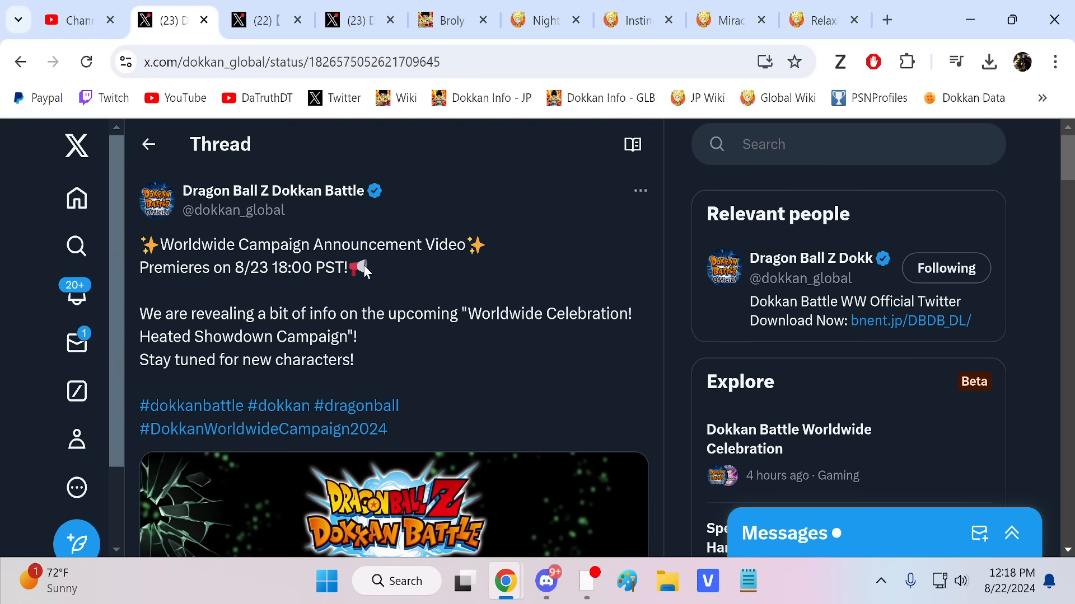
Step: Open the 2023 Worldwide Campaign post and show its movie full screen, muted
left_click(263, 20)
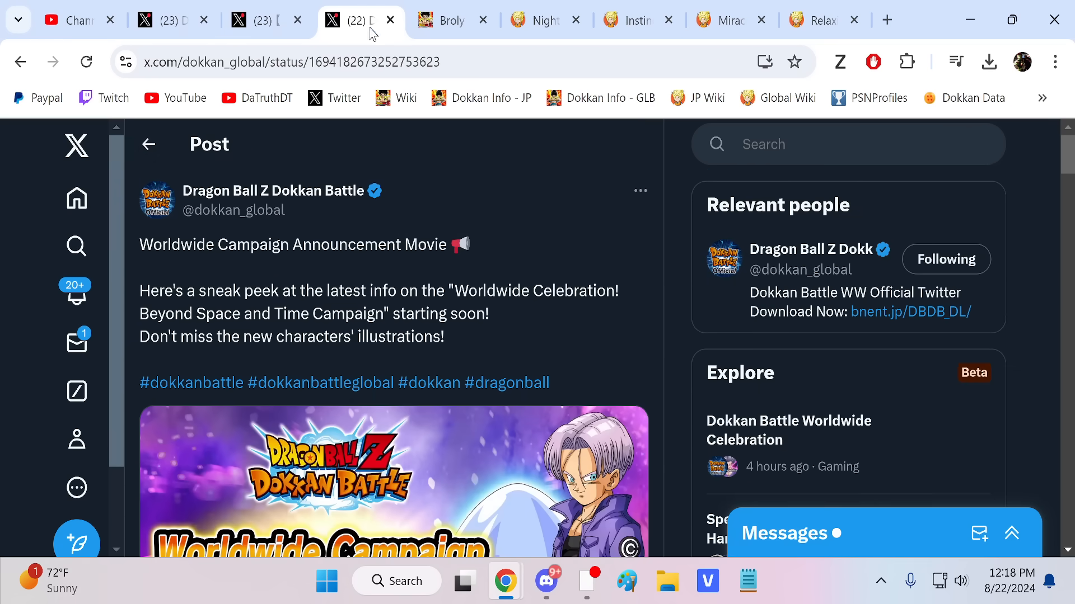
scroll("down", 3)
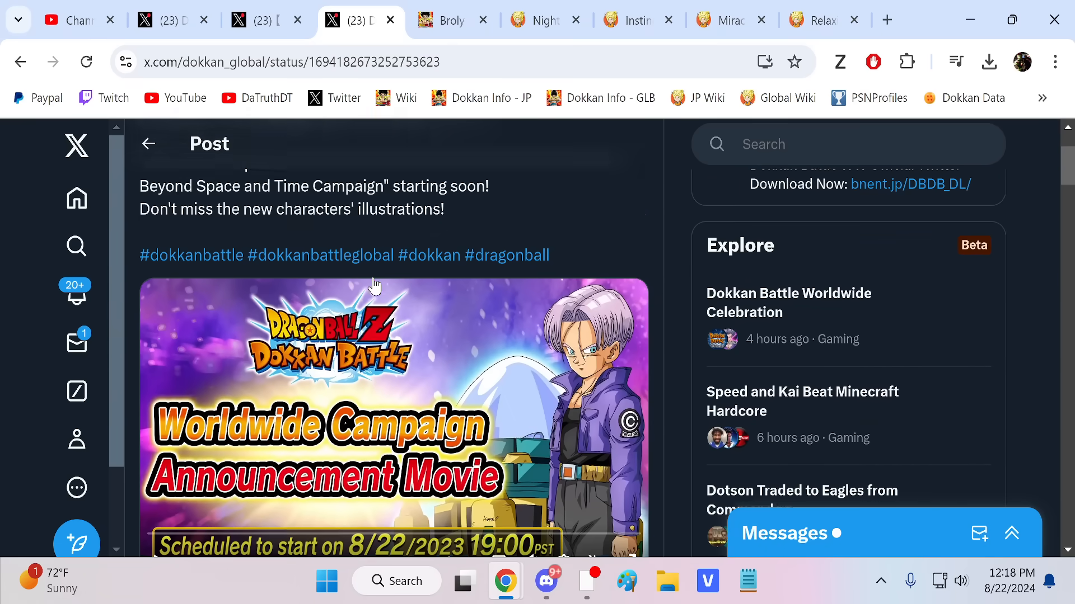
scroll("down", 3)
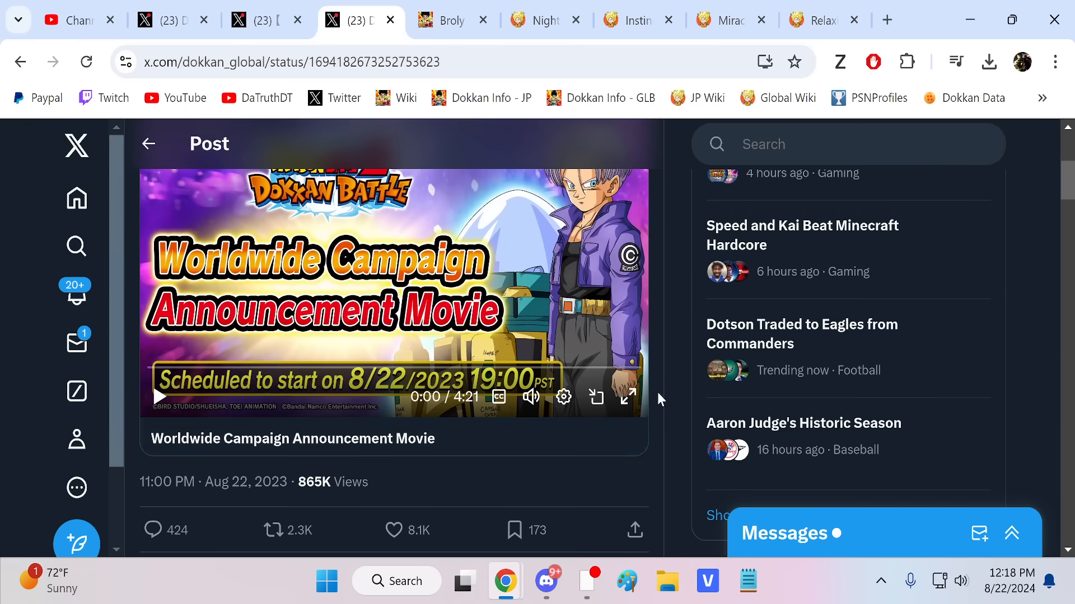
left_click(626, 396)
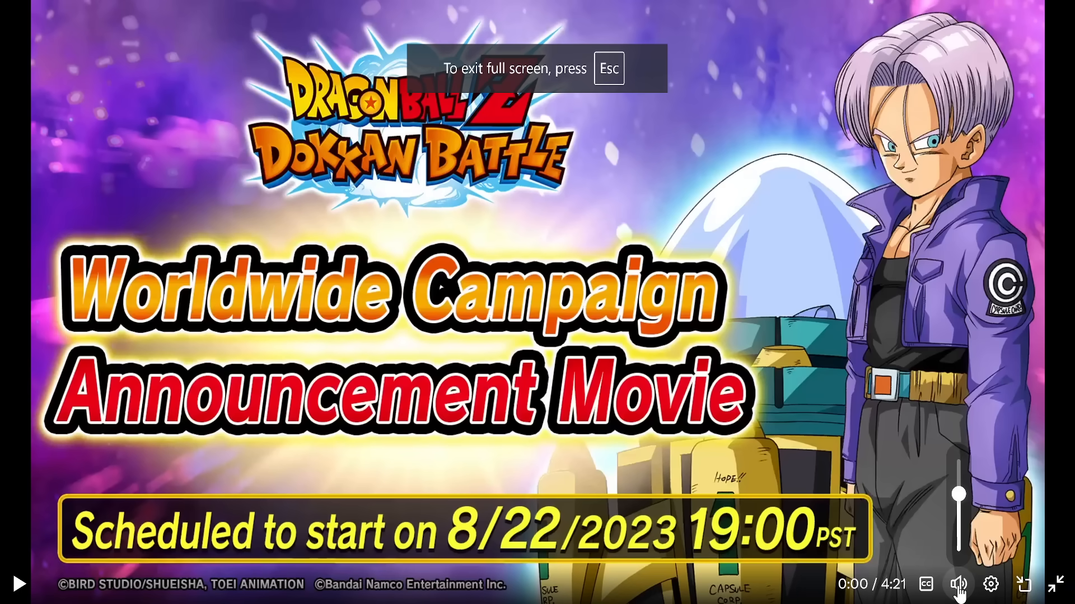
left_click(958, 584)
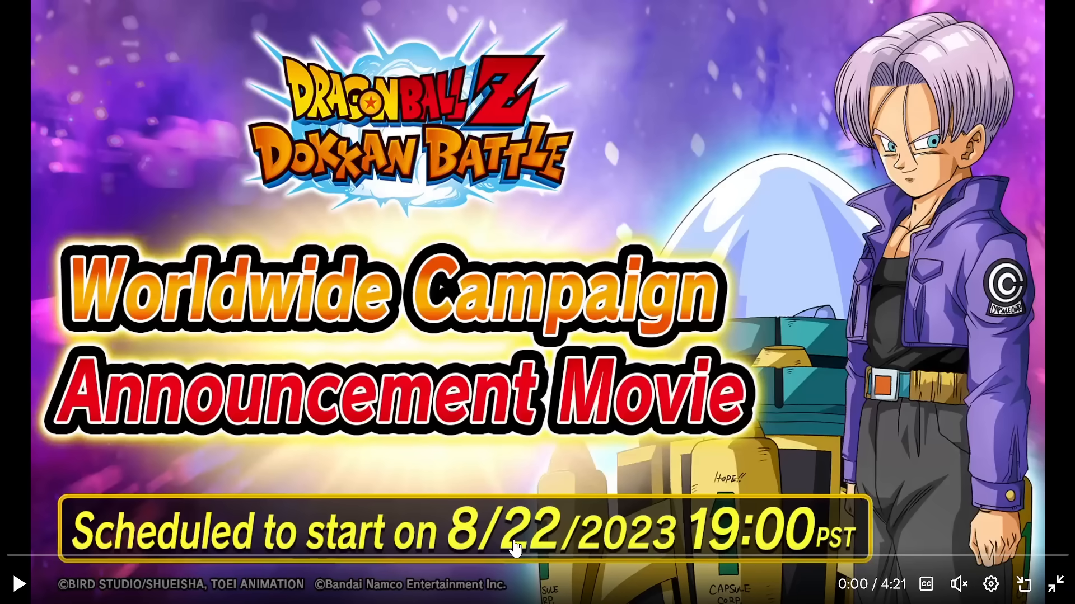
left_click(18, 584)
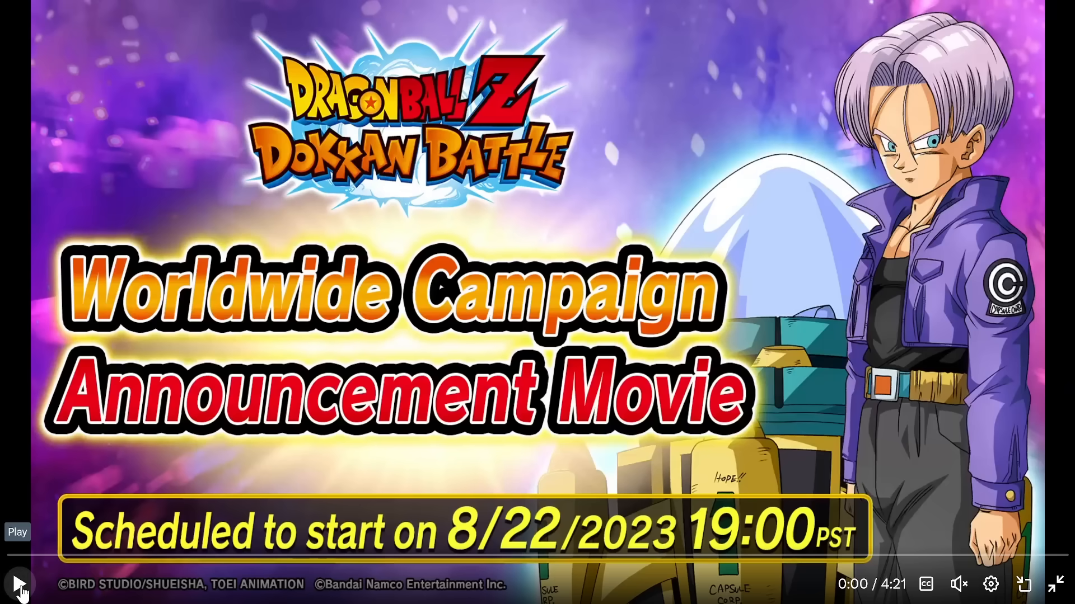
Step: Play the muted announcement movie and skip ahead to about 3:07 of 4:21
left_click(18, 591)
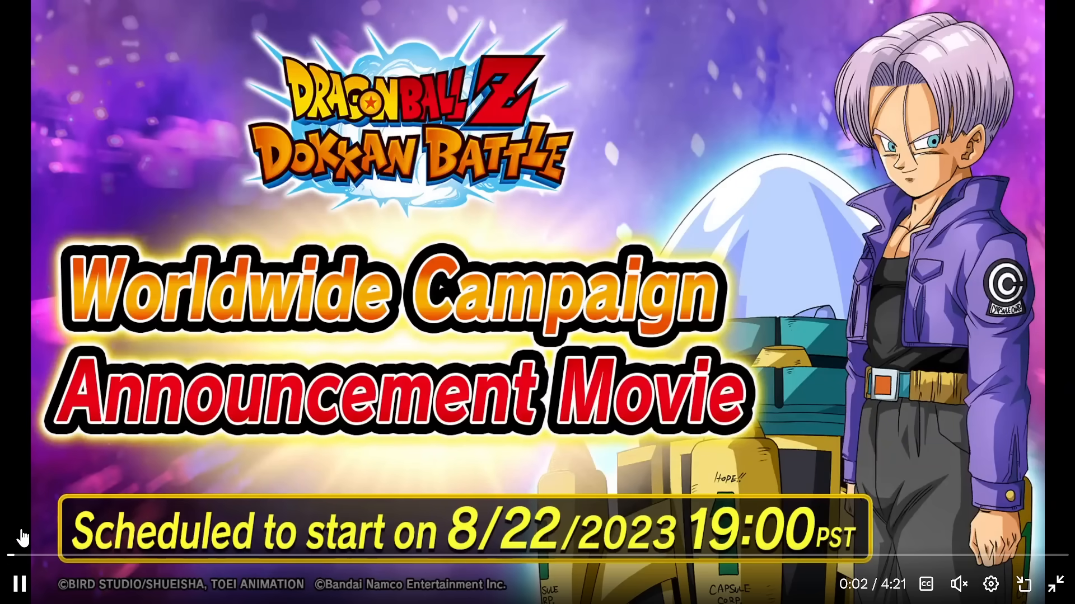
mouse_move(62, 510)
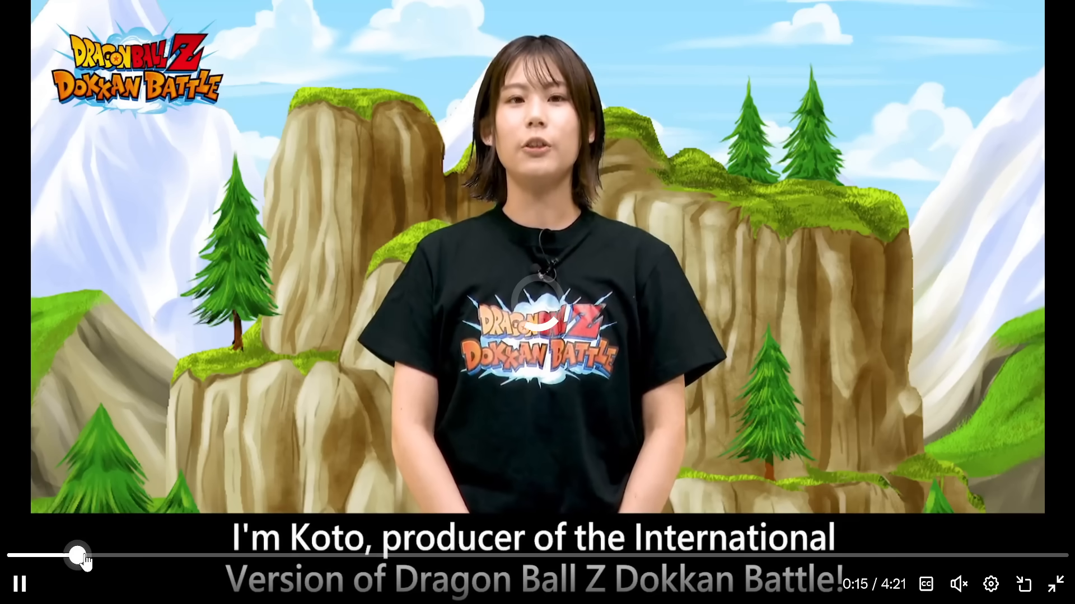
left_click_drag(80, 557, 143, 556)
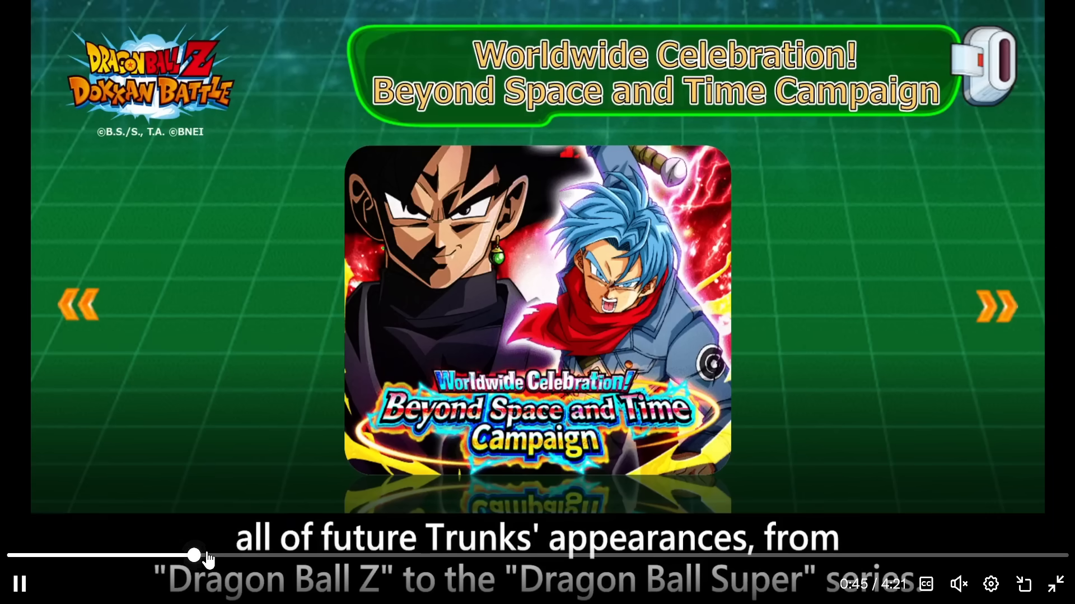
left_click(202, 554)
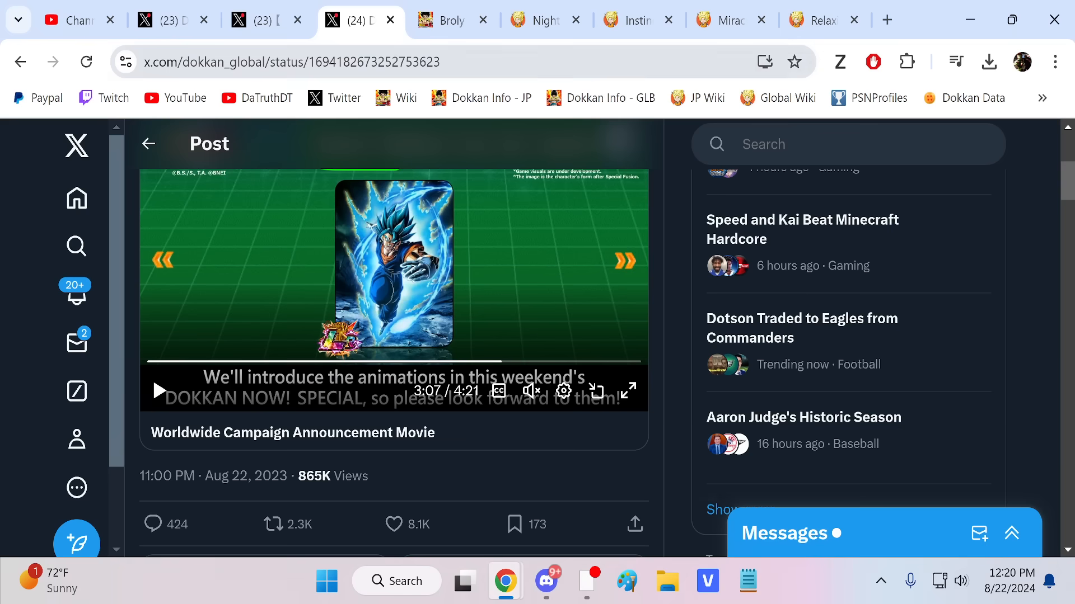
left_click(442, 21)
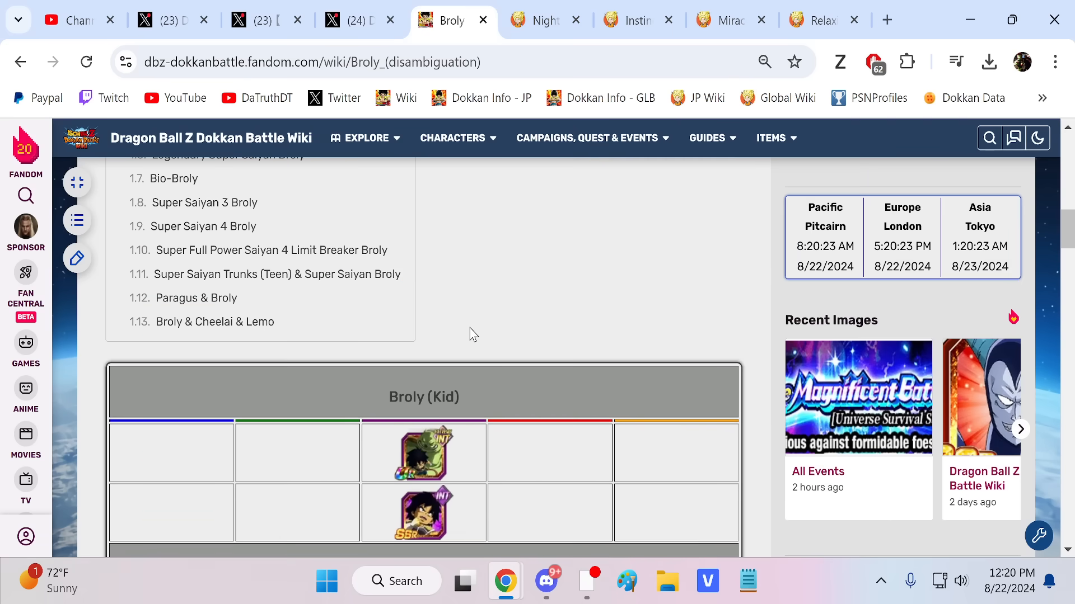
scroll("down", 3)
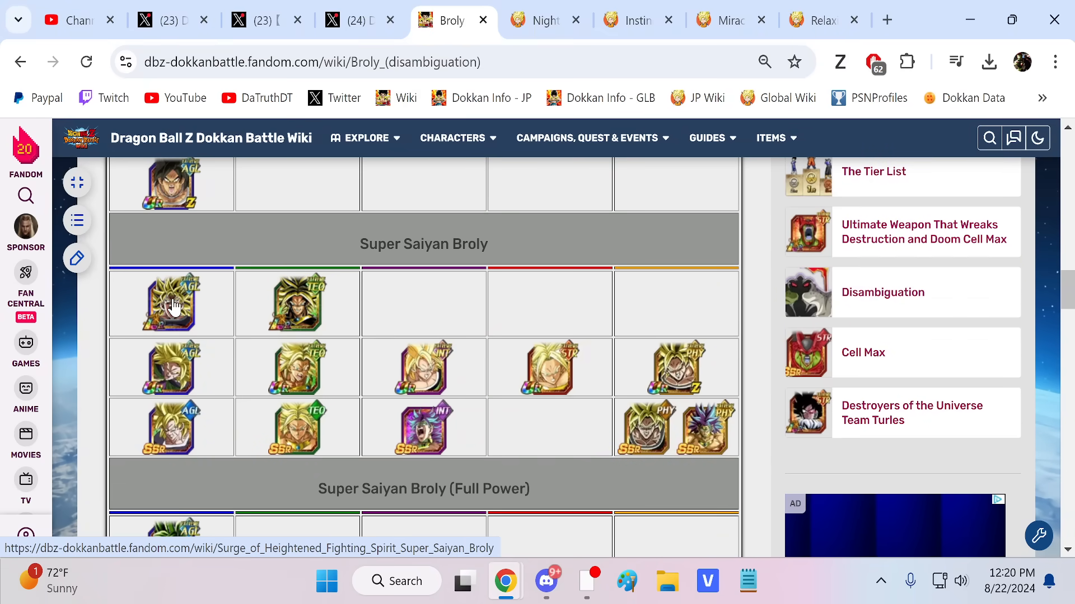
mouse_move(172, 302)
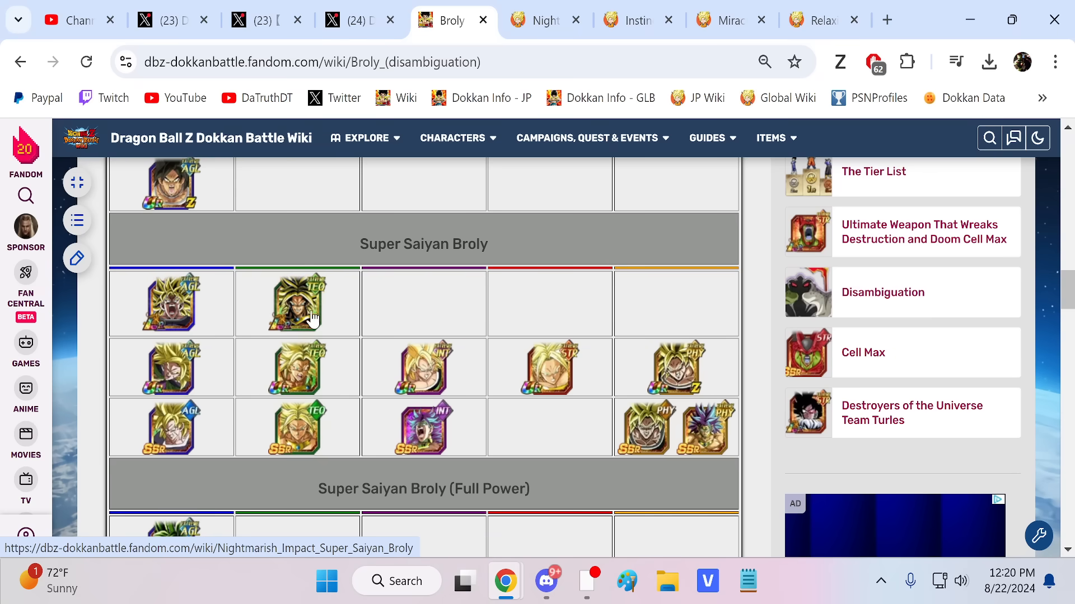
mouse_move(309, 317)
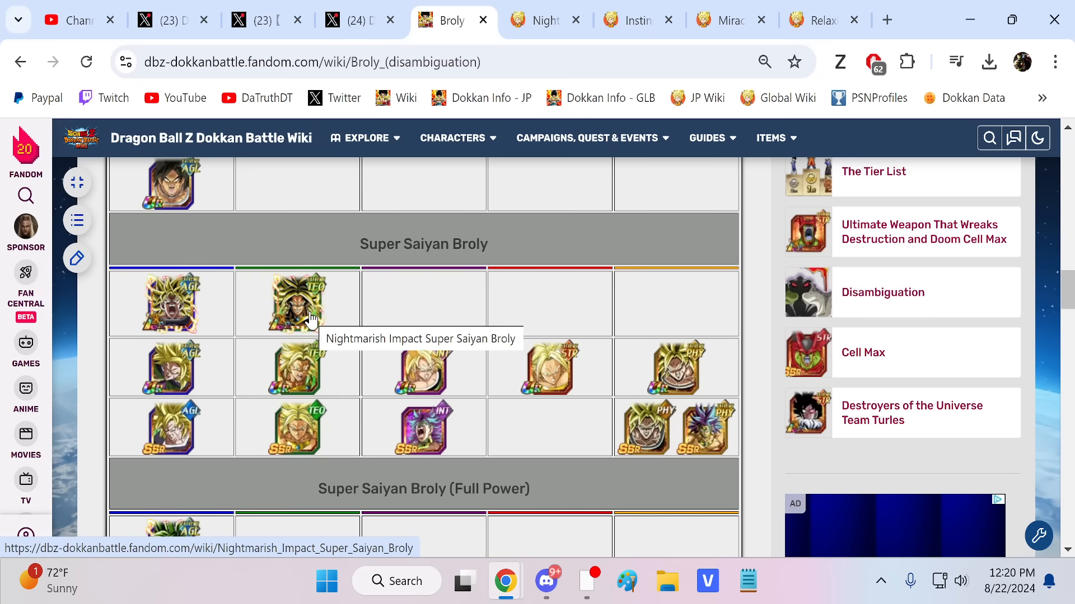
mouse_move(226, 306)
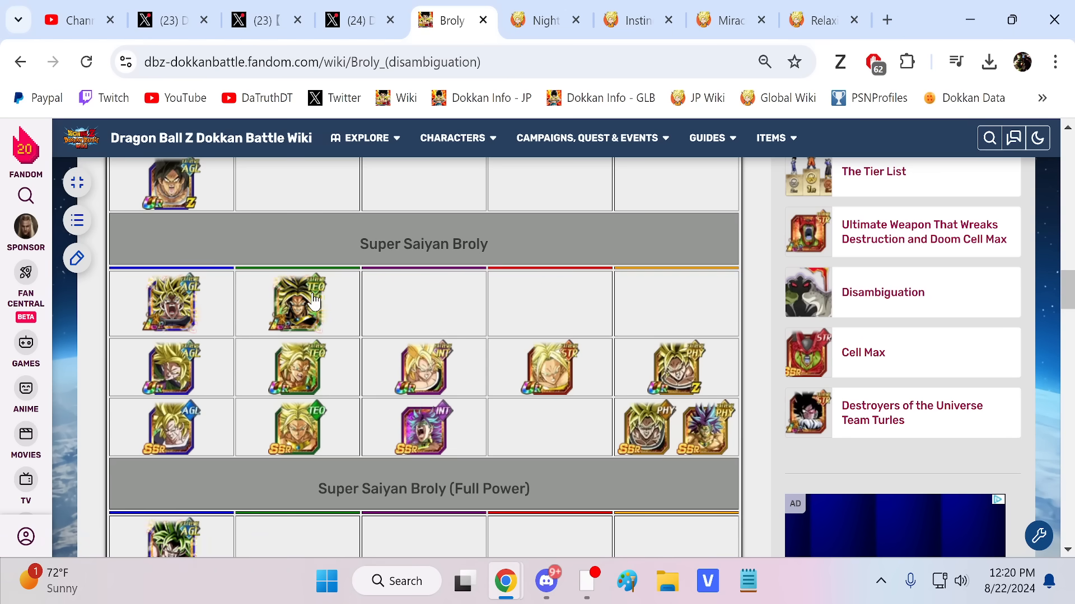
mouse_move(326, 351)
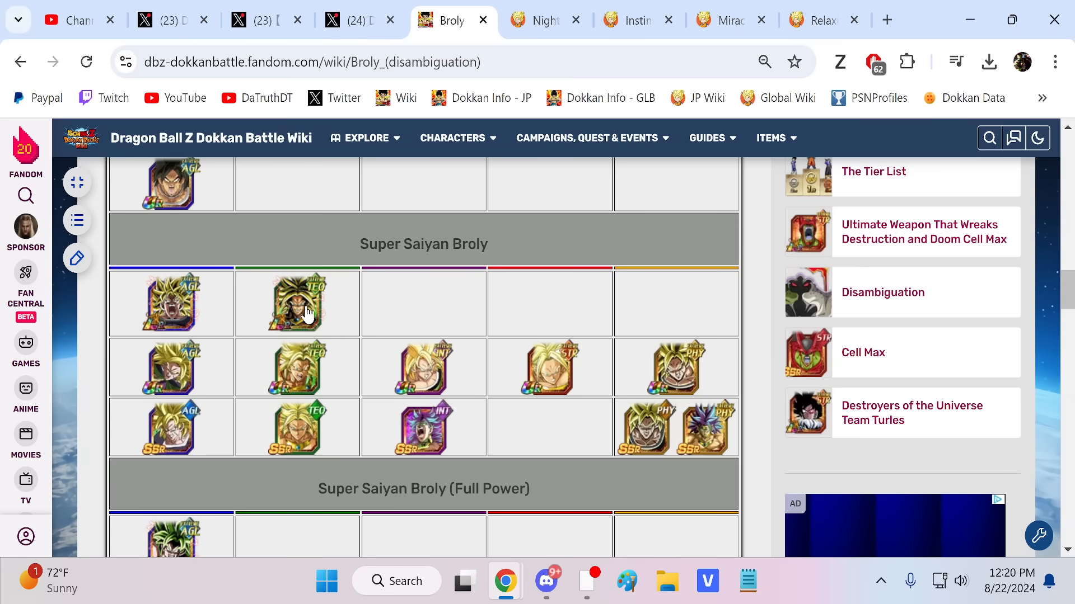
scroll("down", 3)
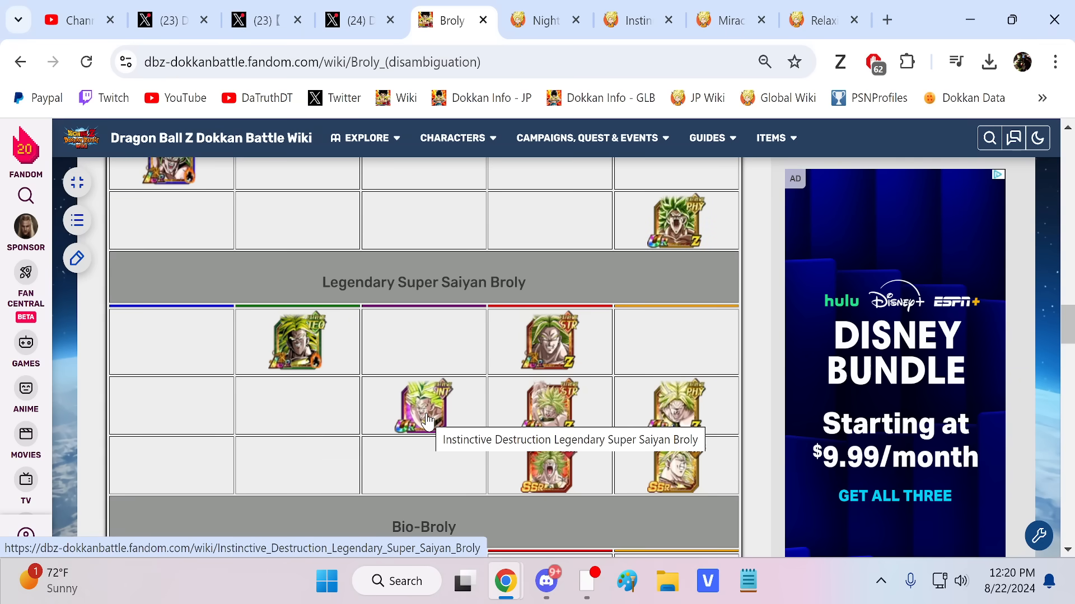
mouse_move(466, 372)
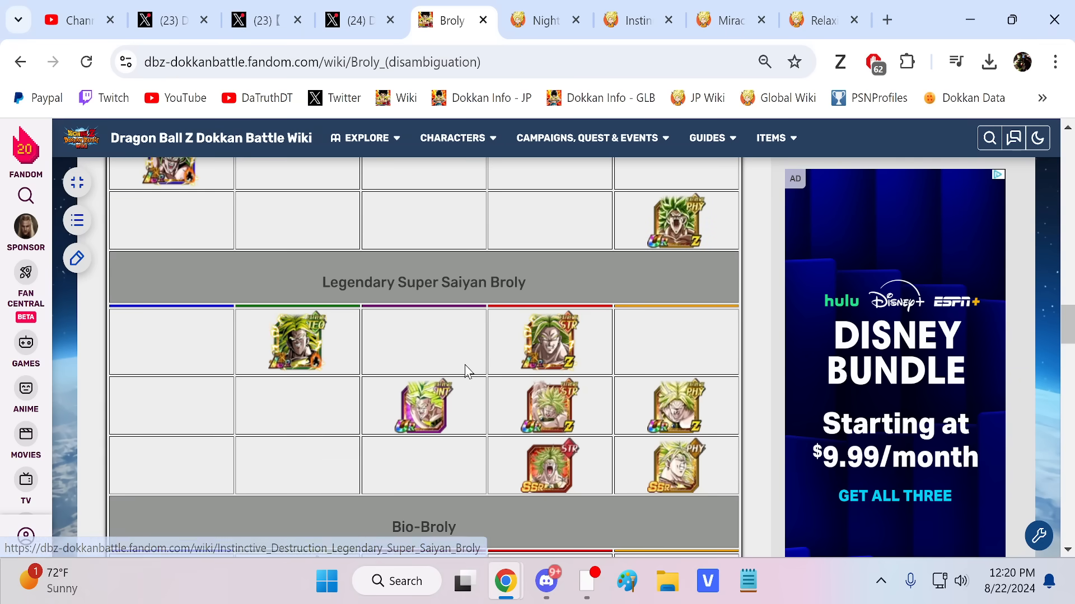
mouse_move(549, 408)
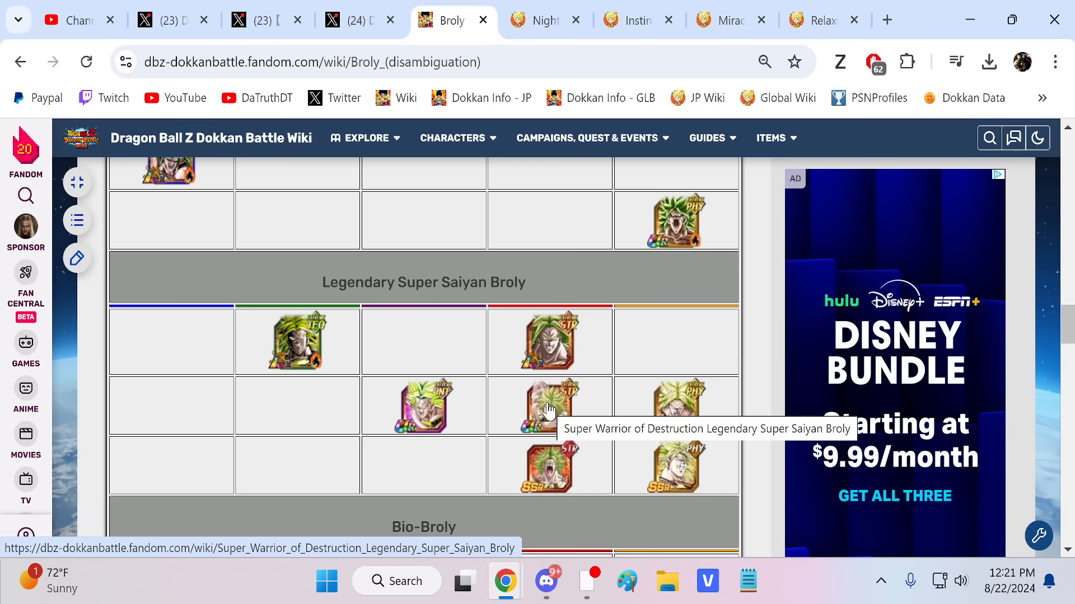
scroll("up", 3)
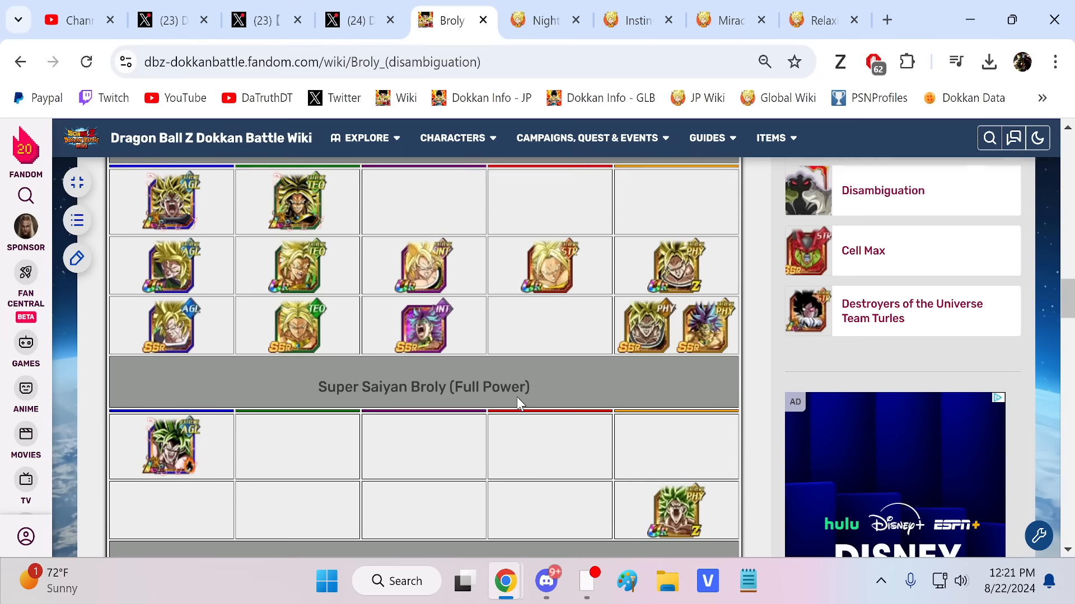
scroll("down", 3)
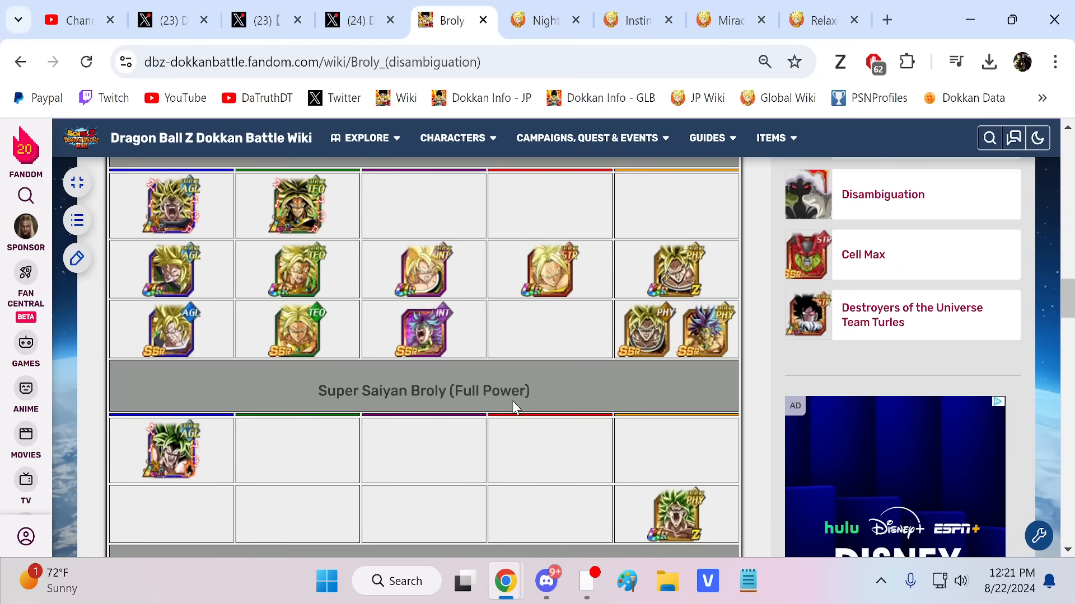
scroll("down", 3)
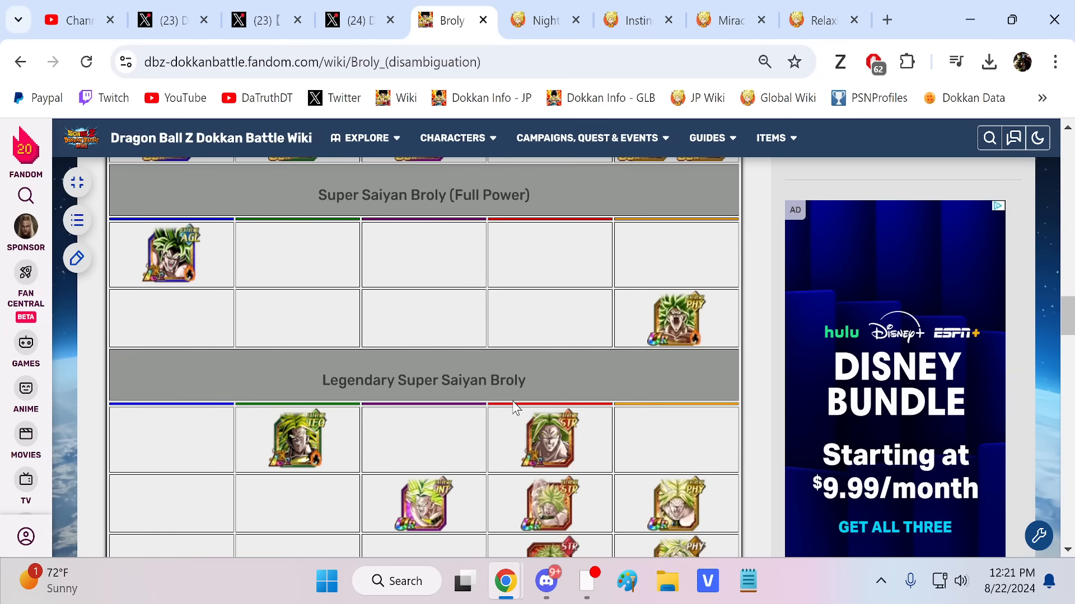
scroll("down", 3)
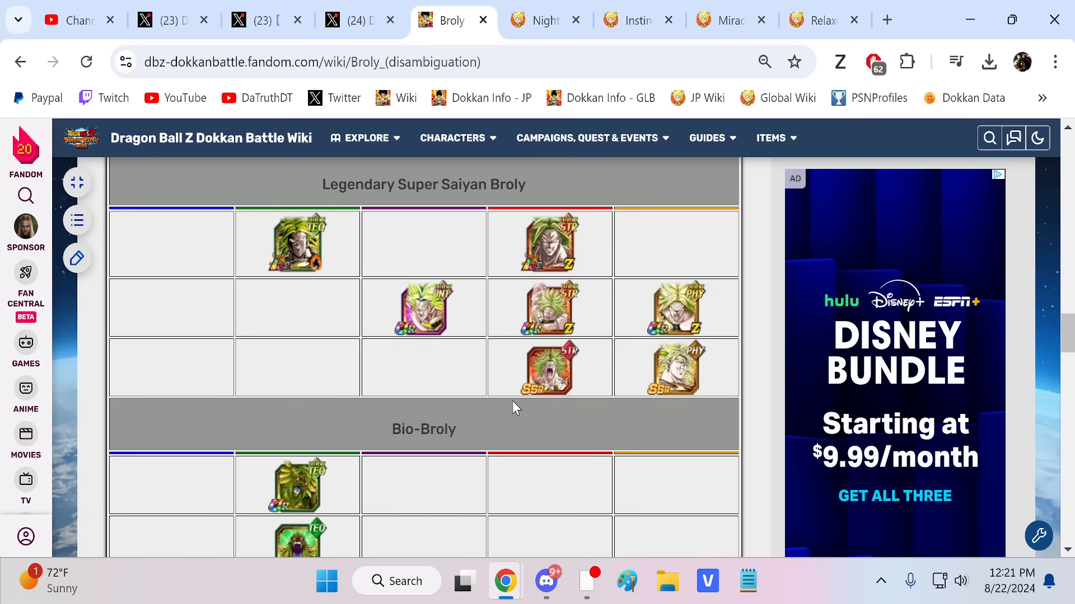
scroll("down", 3)
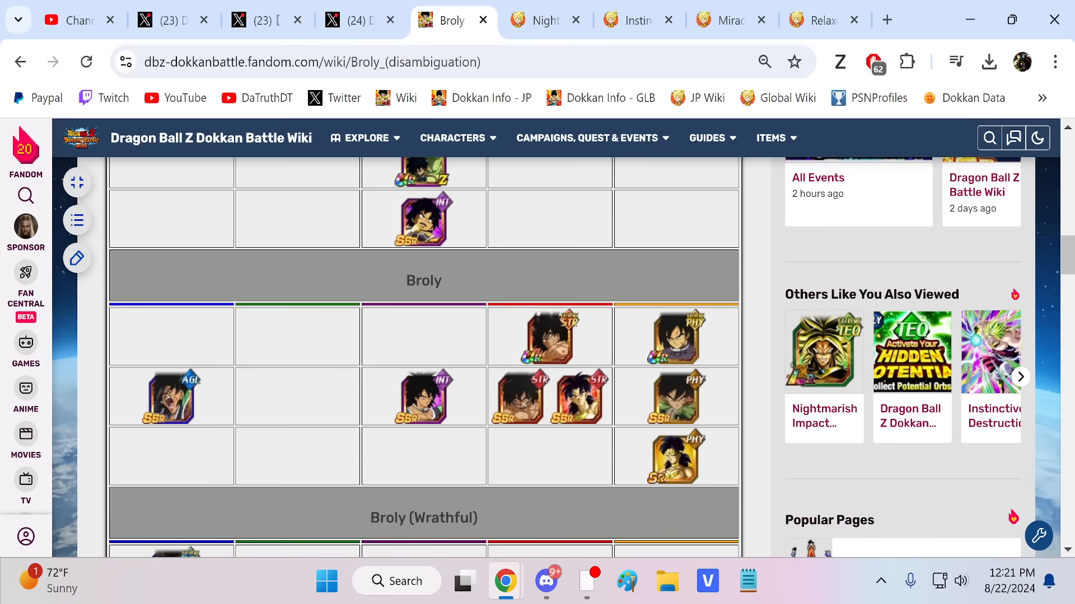
mouse_move(509, 333)
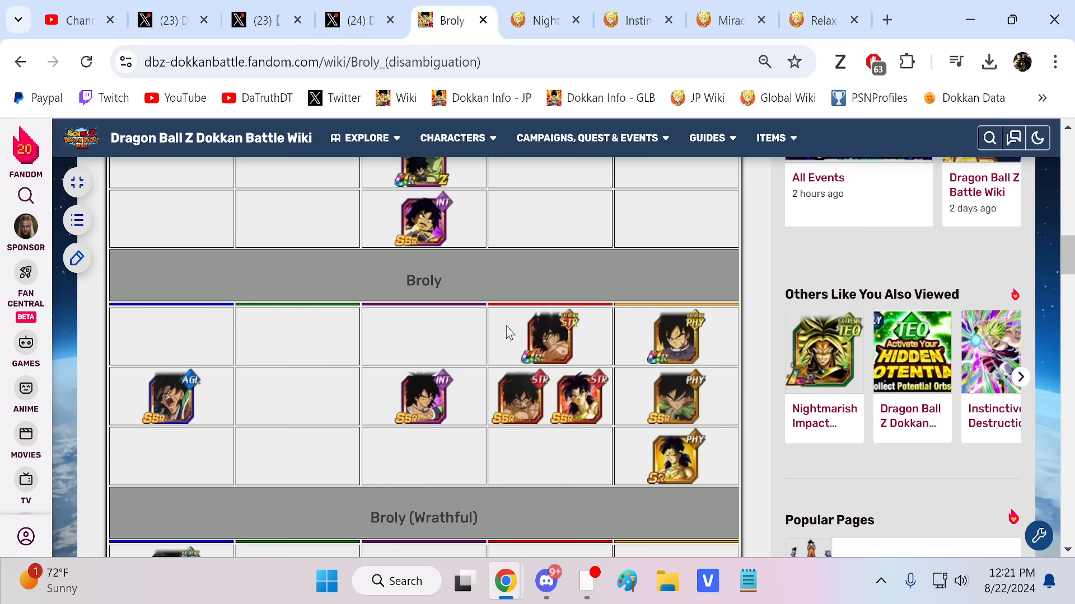
mouse_move(637, 372)
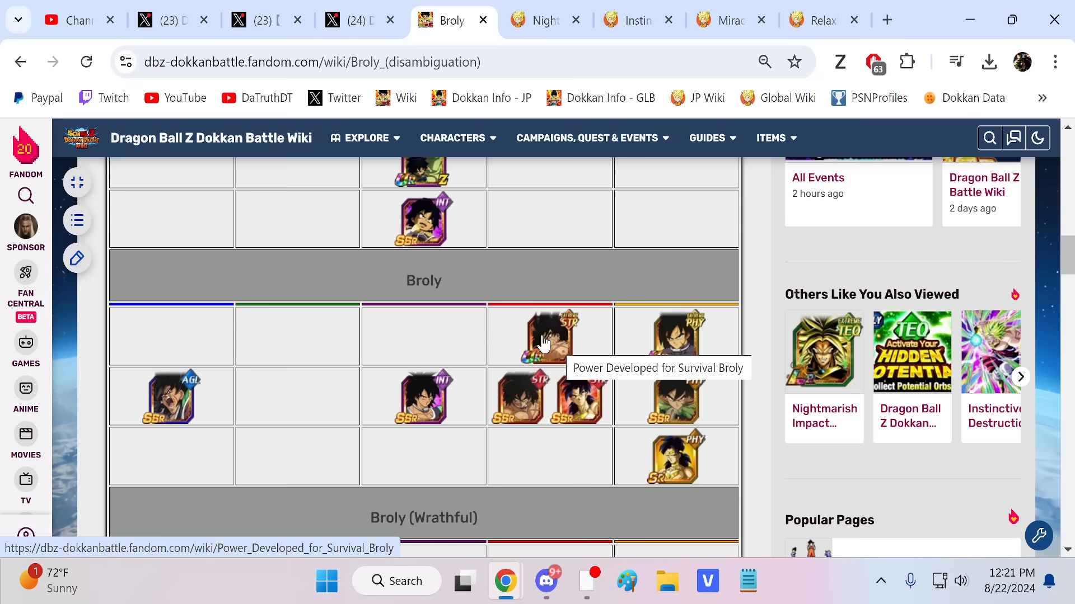
scroll("down", 3)
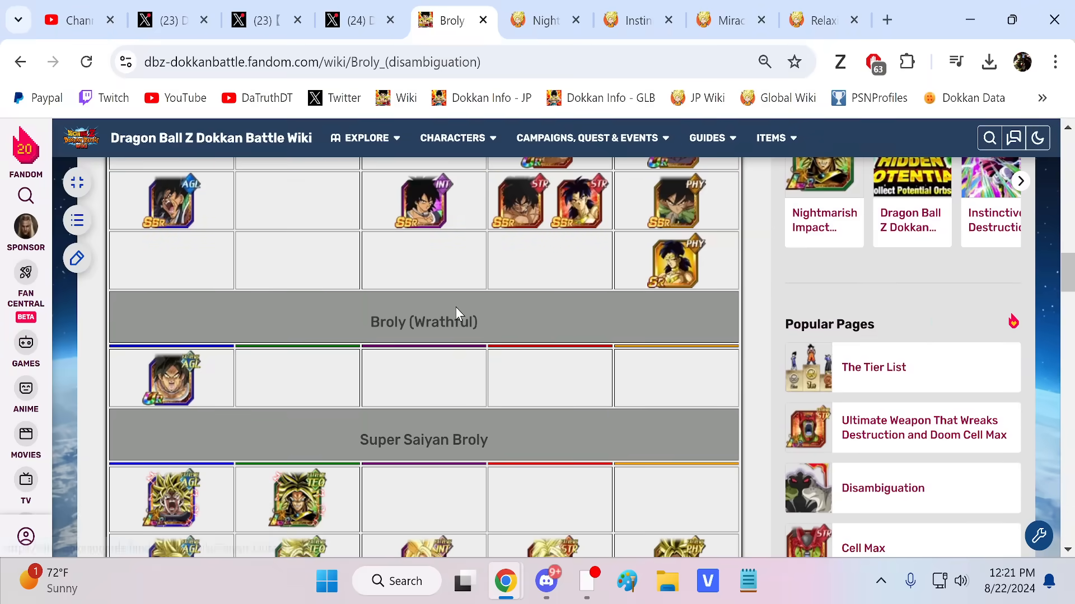
scroll("down", 3)
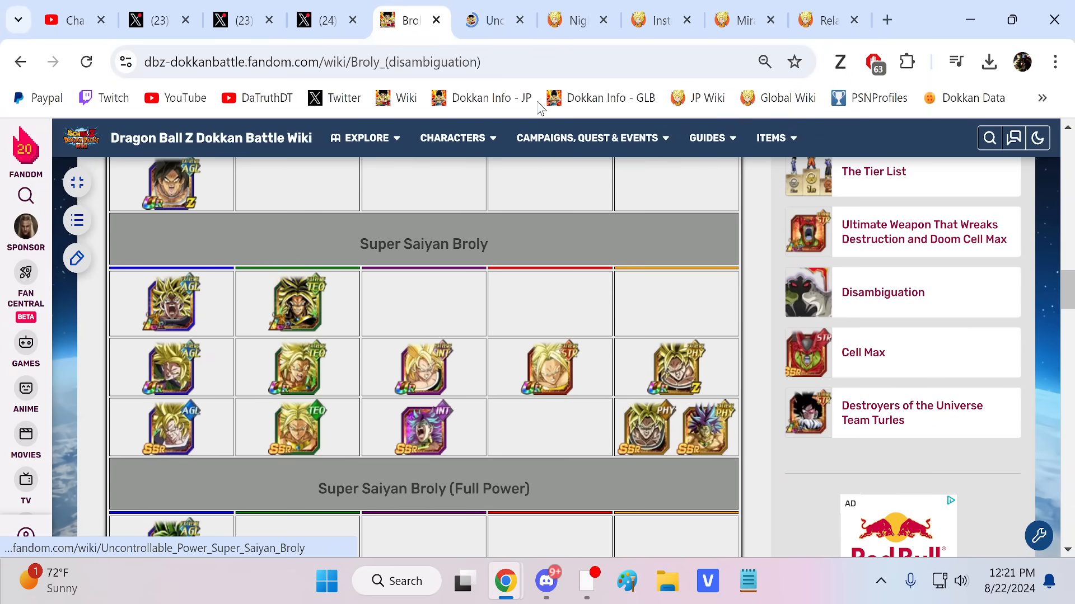
left_click(423, 427)
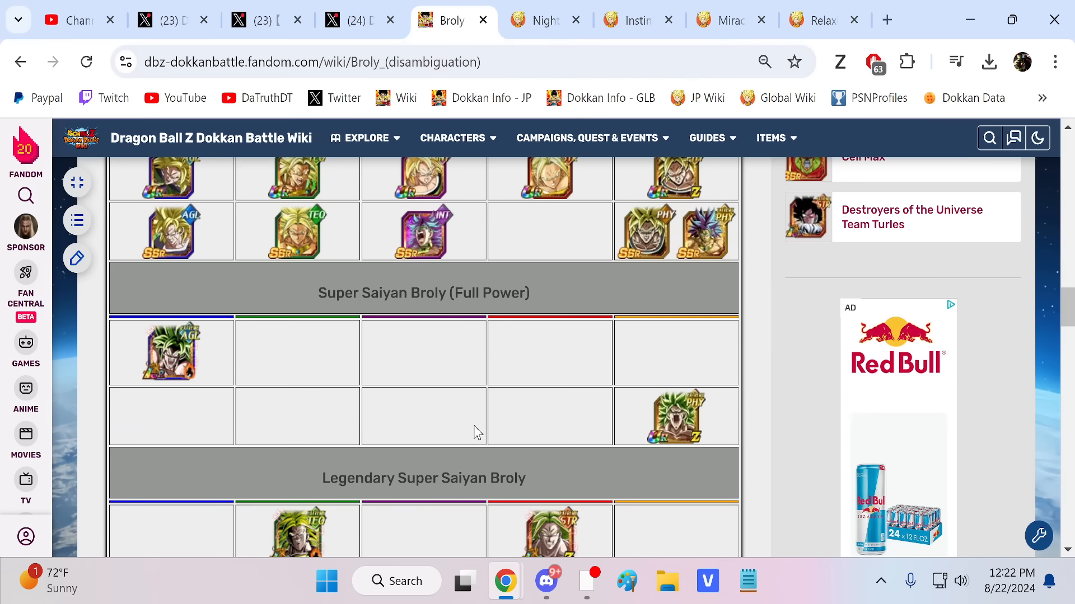
scroll("down", 3)
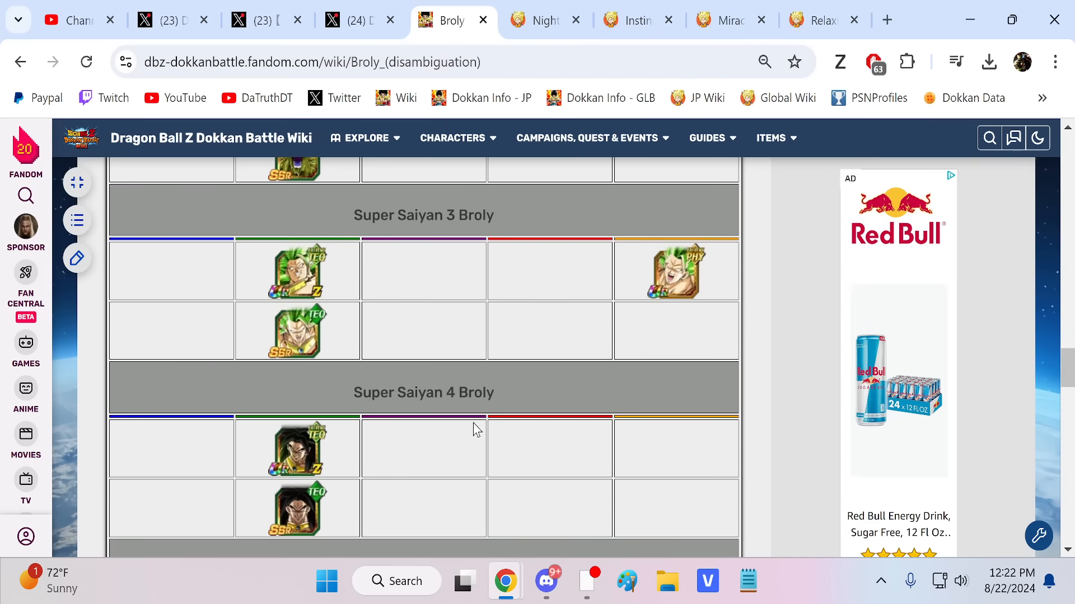
scroll("down", 3)
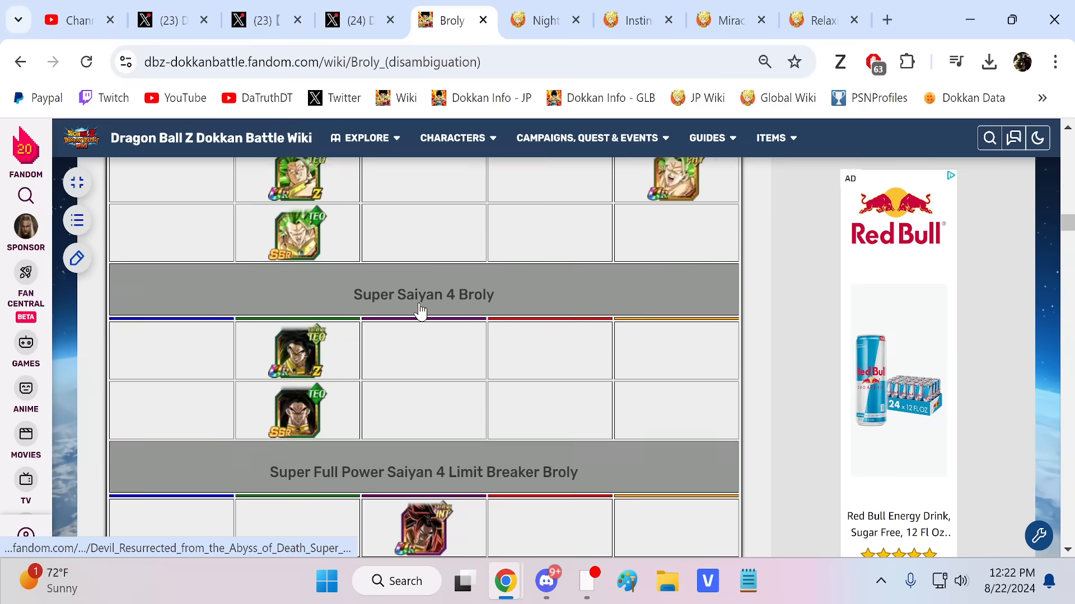
scroll("down", 3)
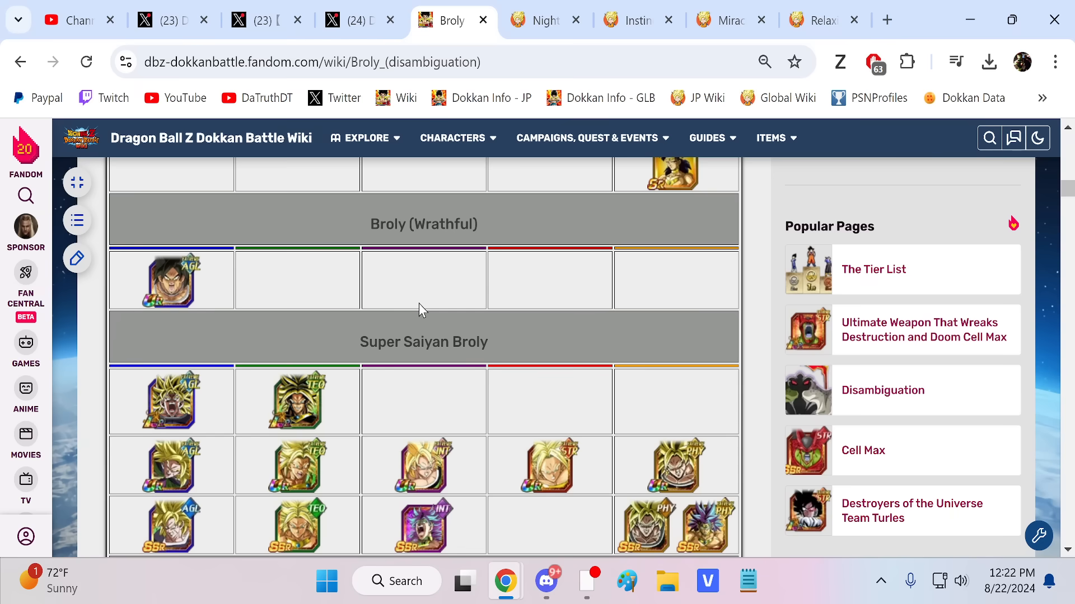
mouse_move(379, 280)
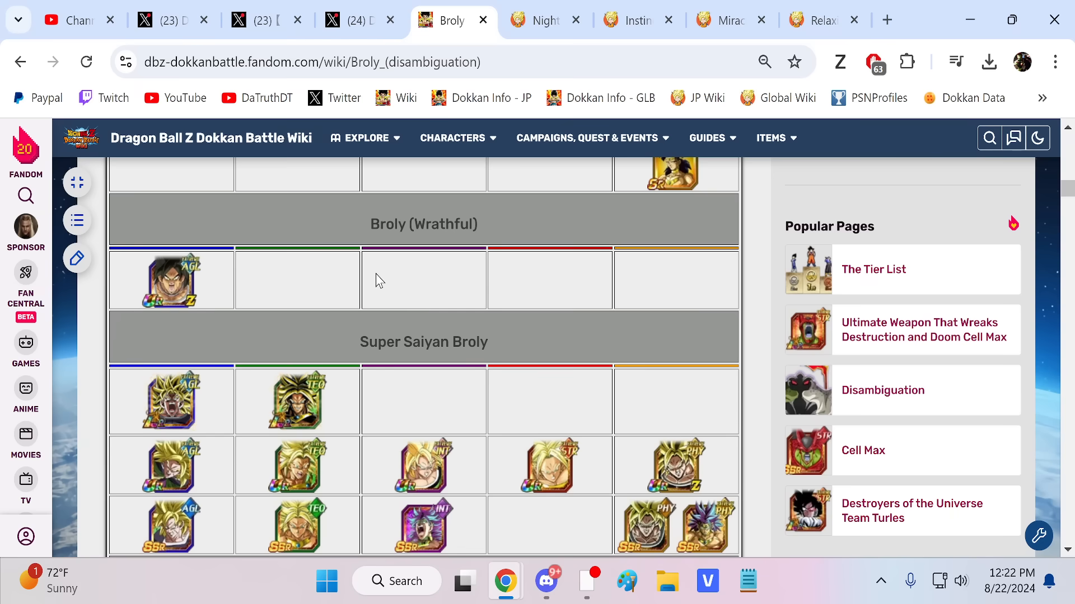
left_click(349, 20)
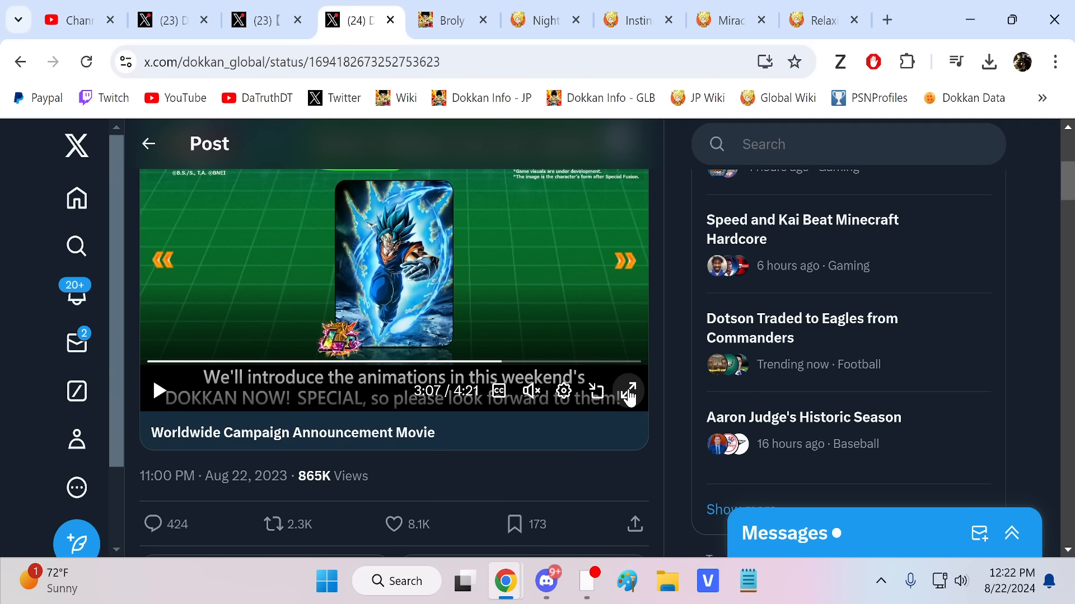
Step: Watch the announcement movie video, then switch to the Nightmarish Impact Broly card page
left_click(628, 390)
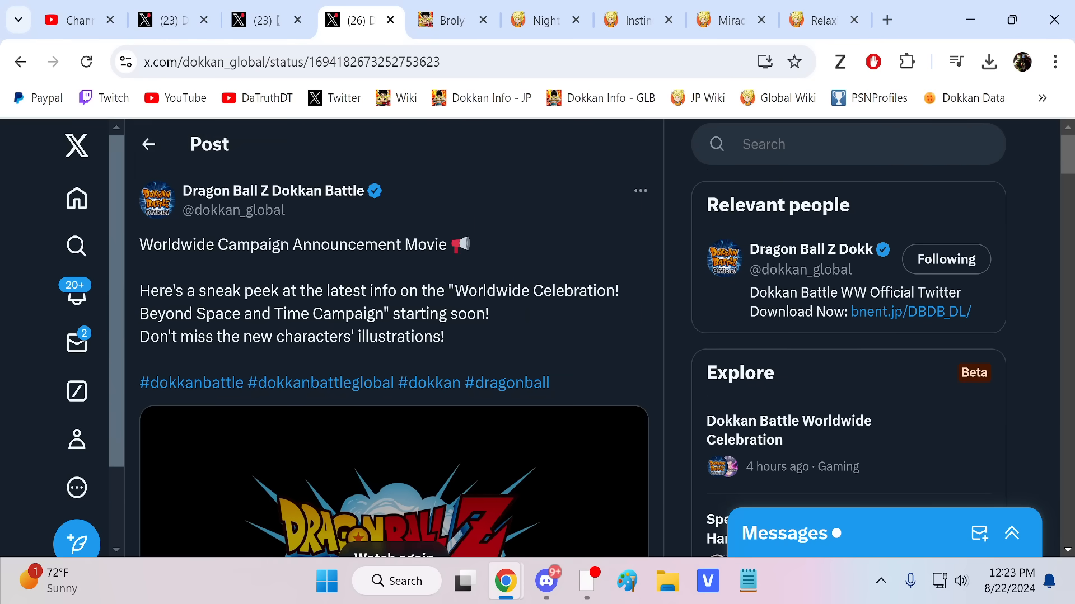
left_click(543, 20)
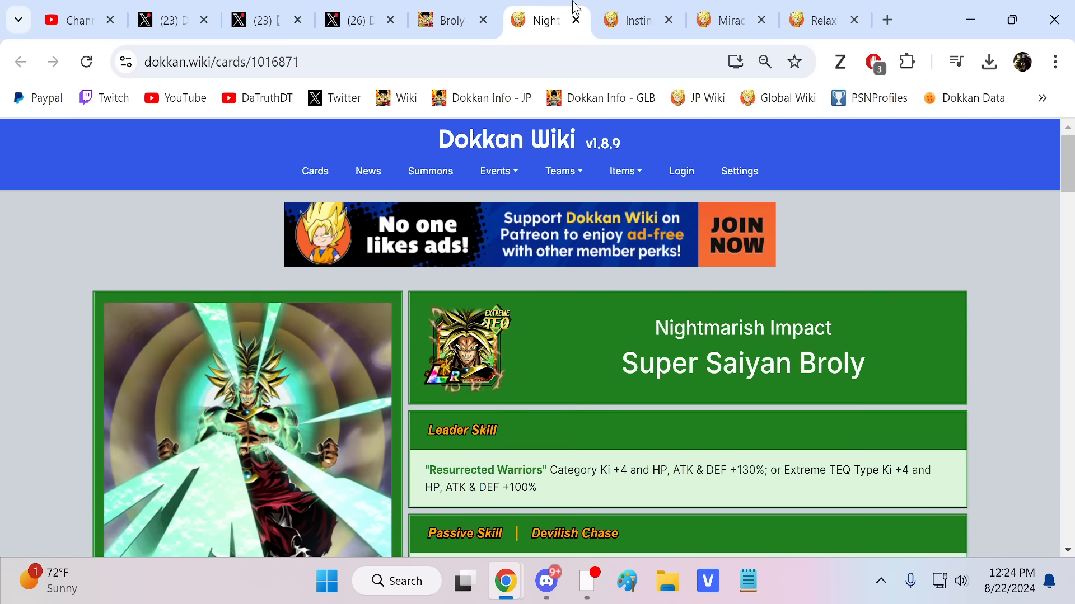
Step: Read Nightmarish Impact Broly's Leader, Passive and Super Attack, then return to X
scroll("down", 3)
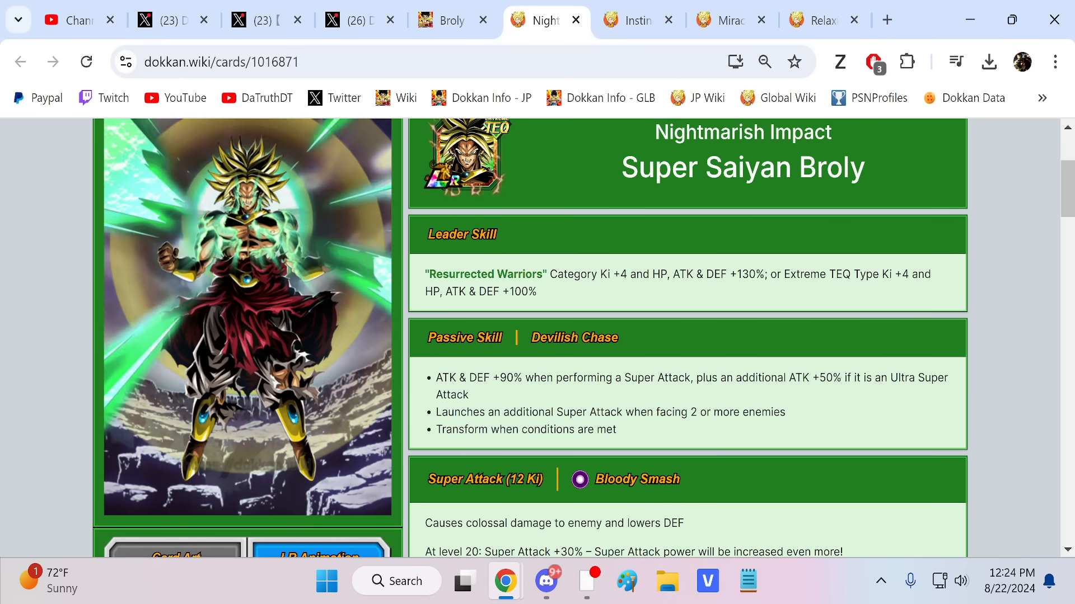
left_click(165, 20)
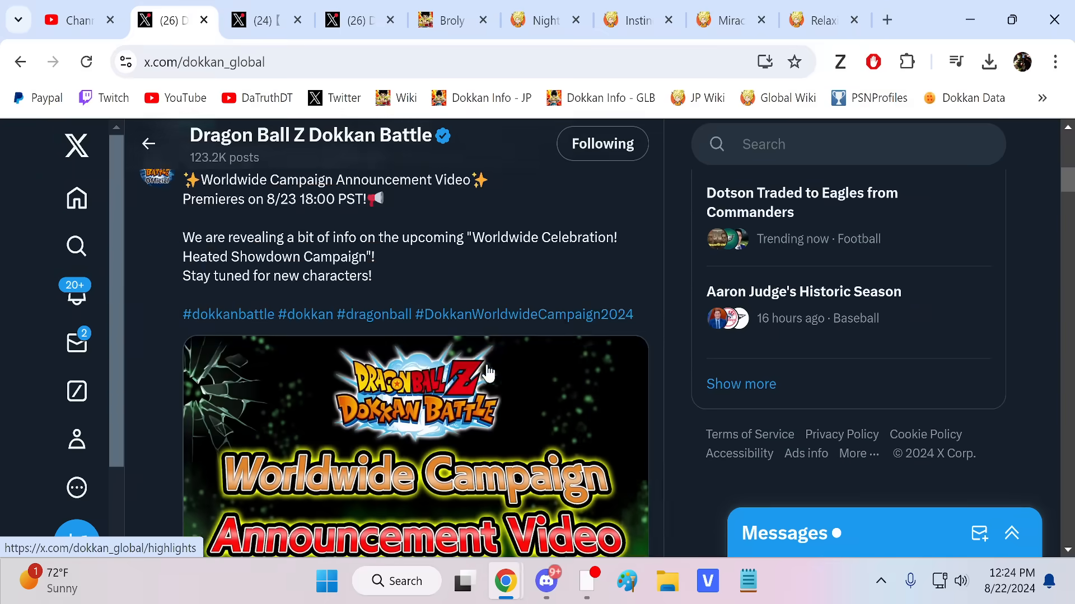
Step: Scroll the Dokkan Battle feed down to the August 19 #DokkanWorldwideCampaign2024 teaser video
scroll("down", 3)
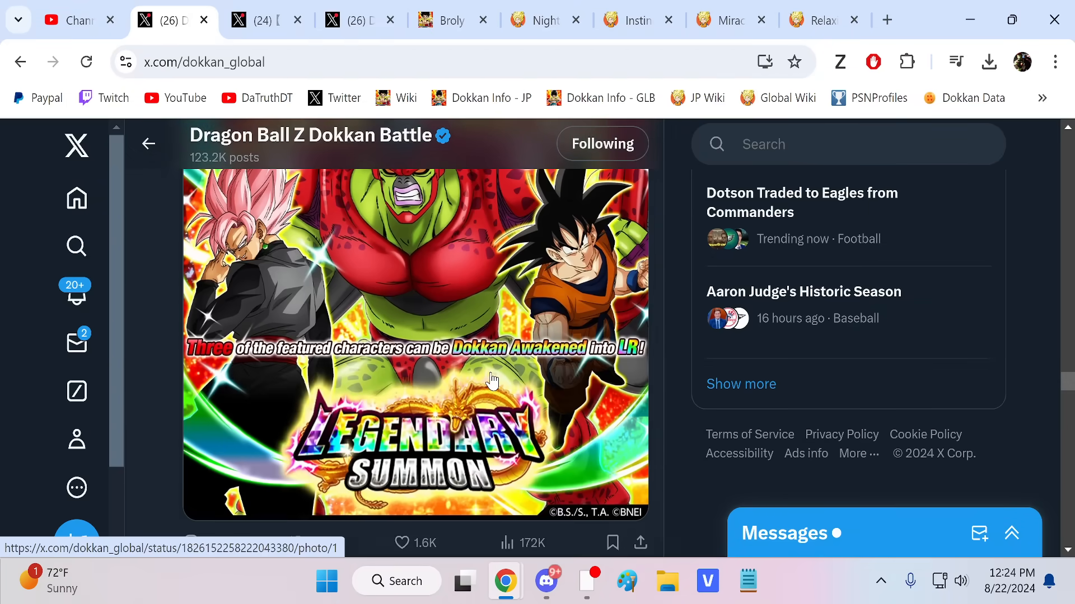
scroll("down", 3)
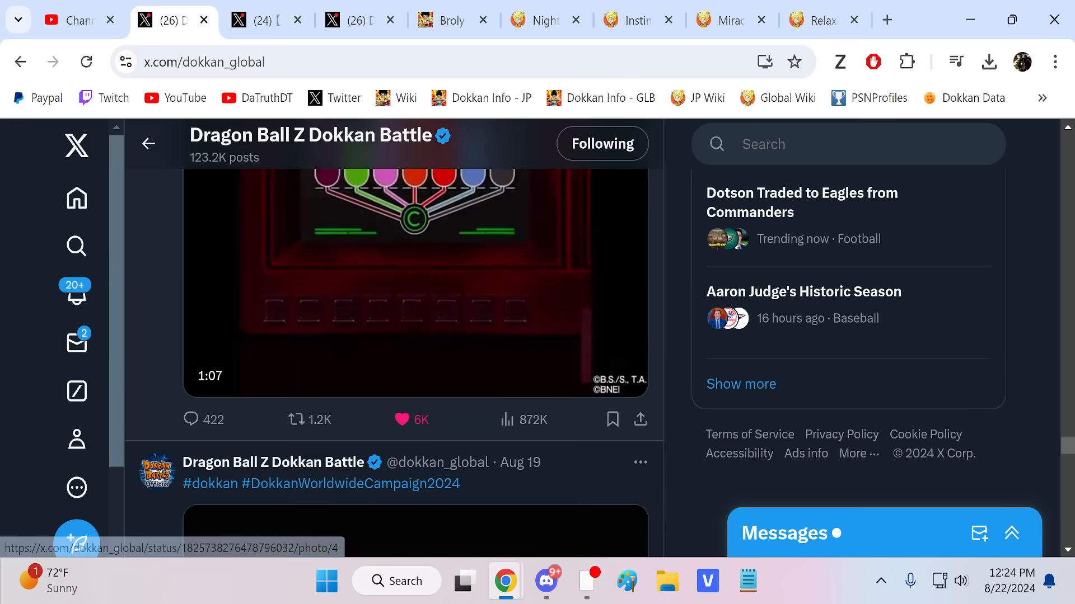
scroll("down", 3)
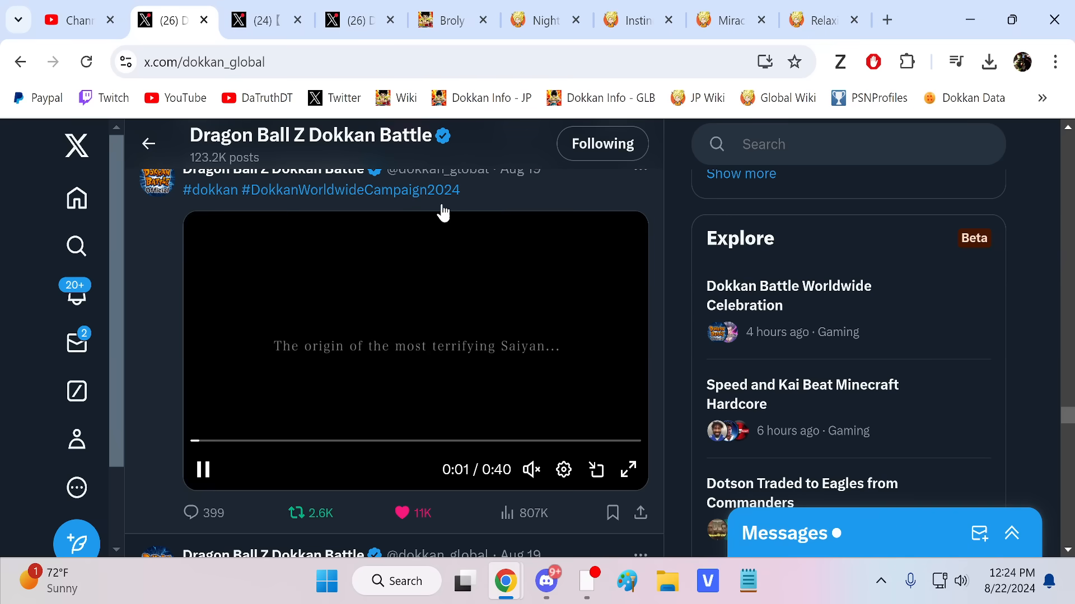
Step: Review Nightmarish Impact Super Saiyan Broly's Links and Categories on Dokkan Wiki
left_click(446, 21)
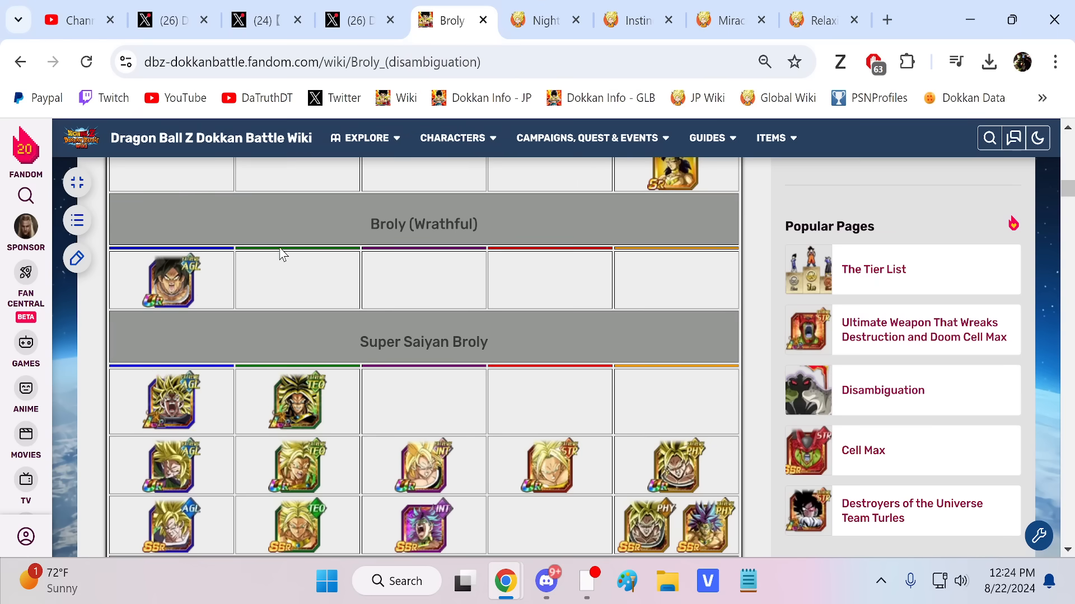
left_click(541, 21)
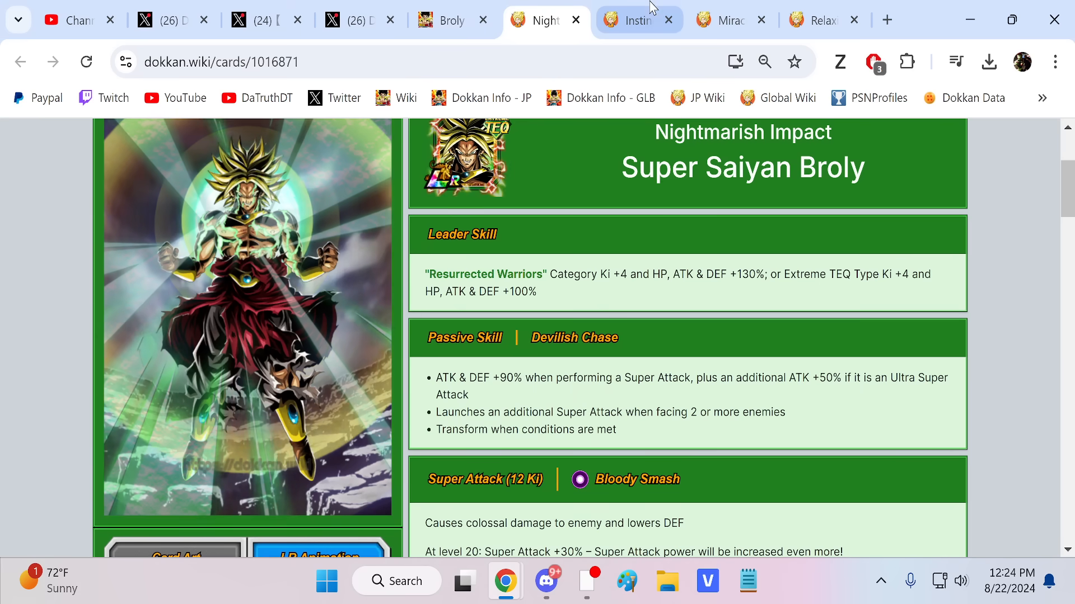
scroll("down", 3)
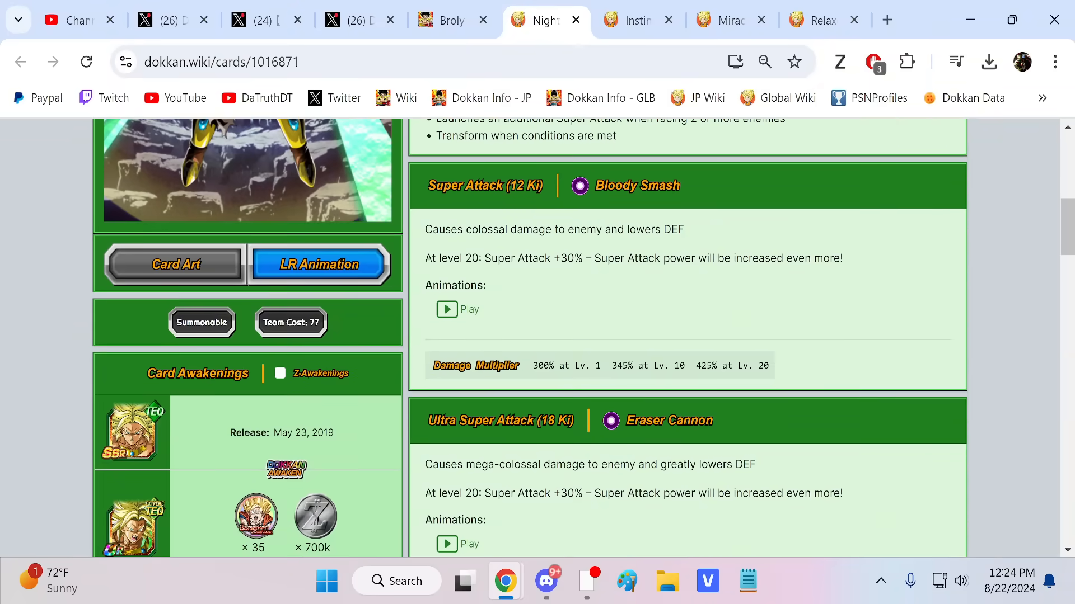
scroll("down", 3)
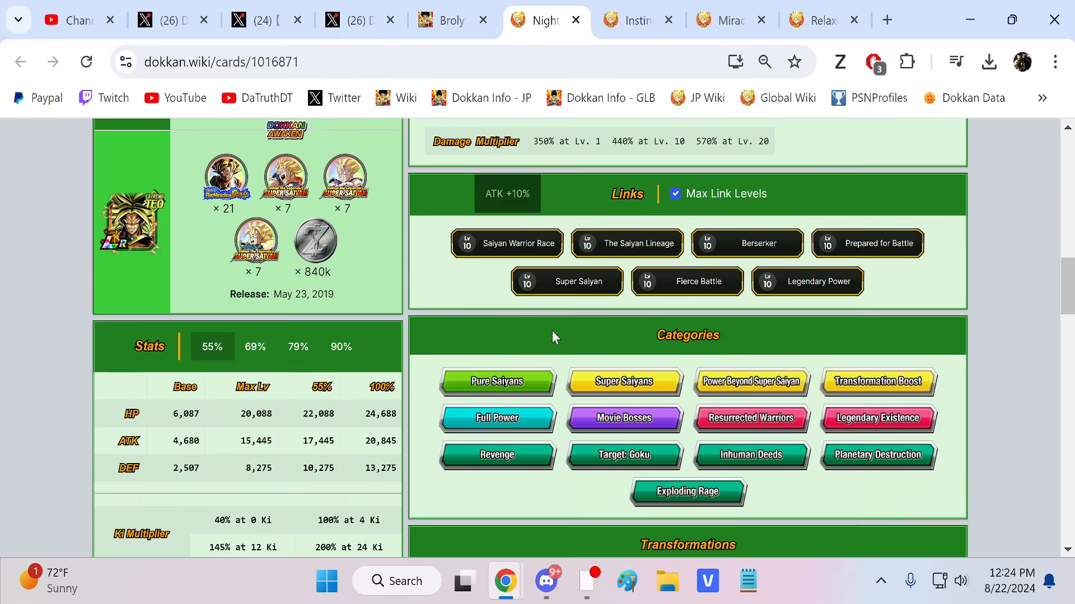
scroll("down", 3)
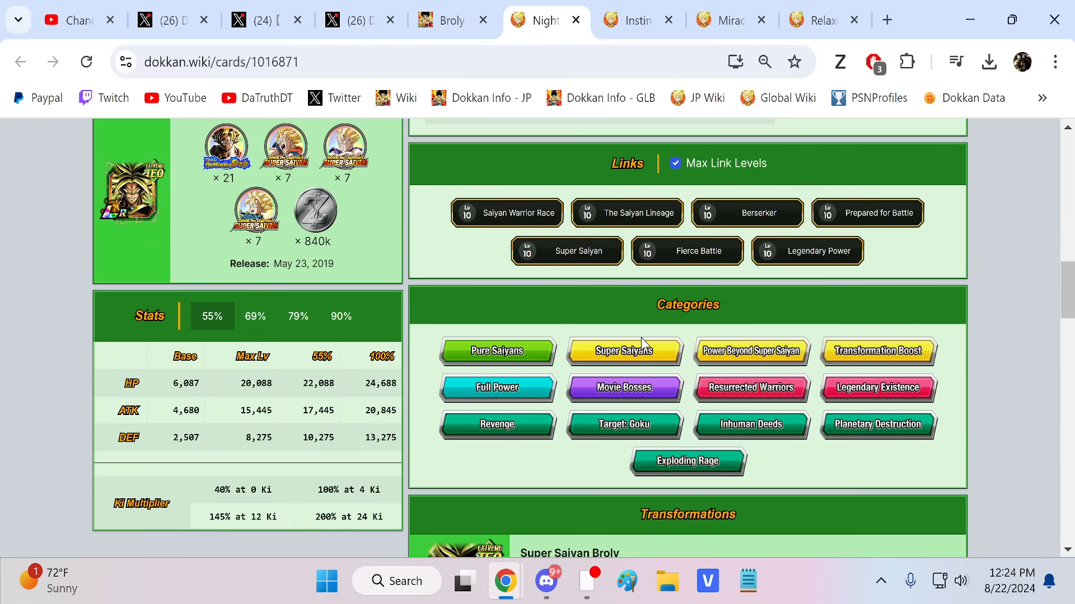
Step: Review Instinctive Destruction Legendary Super Saiyan Broly's Links and Categories
left_click(635, 20)
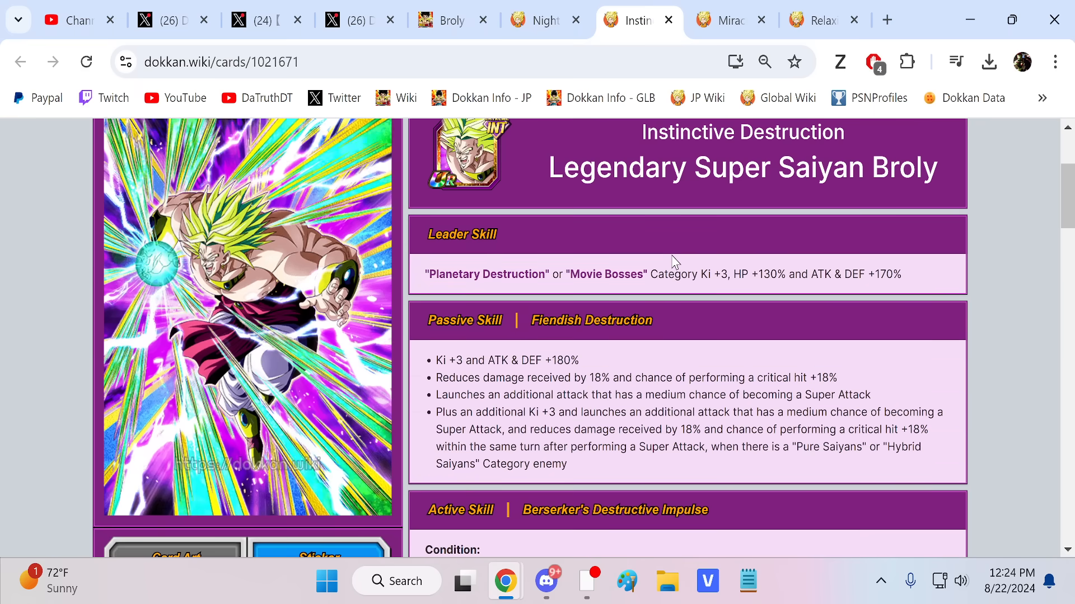
scroll("down", 3)
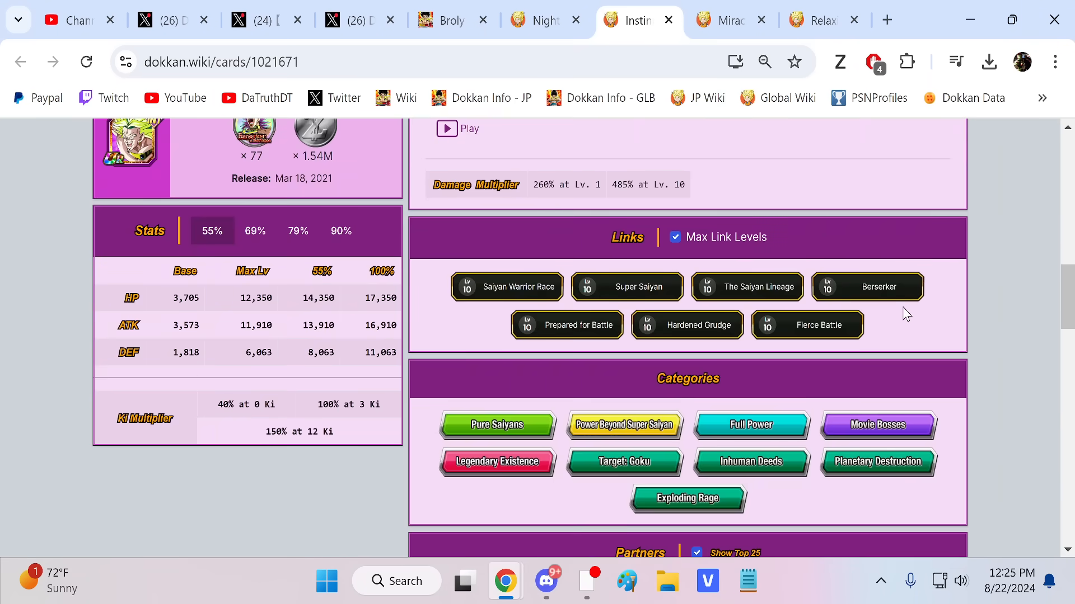
scroll("down", 3)
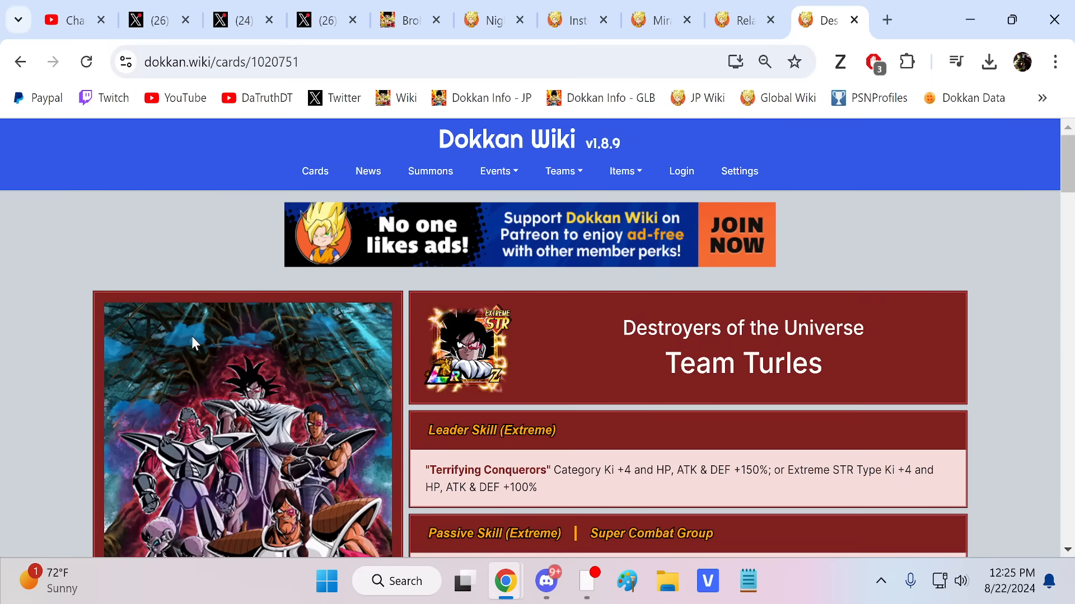
Step: Read the Team Turles card's skills, then return to Instinctive Destruction Broly's categories
scroll("down", 3)
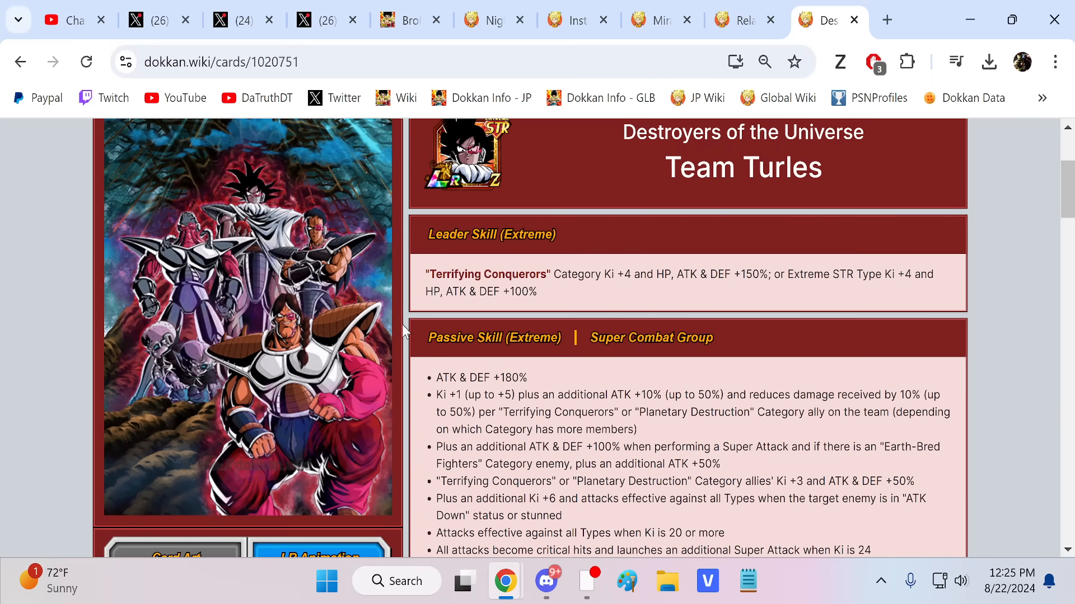
scroll("down", 3)
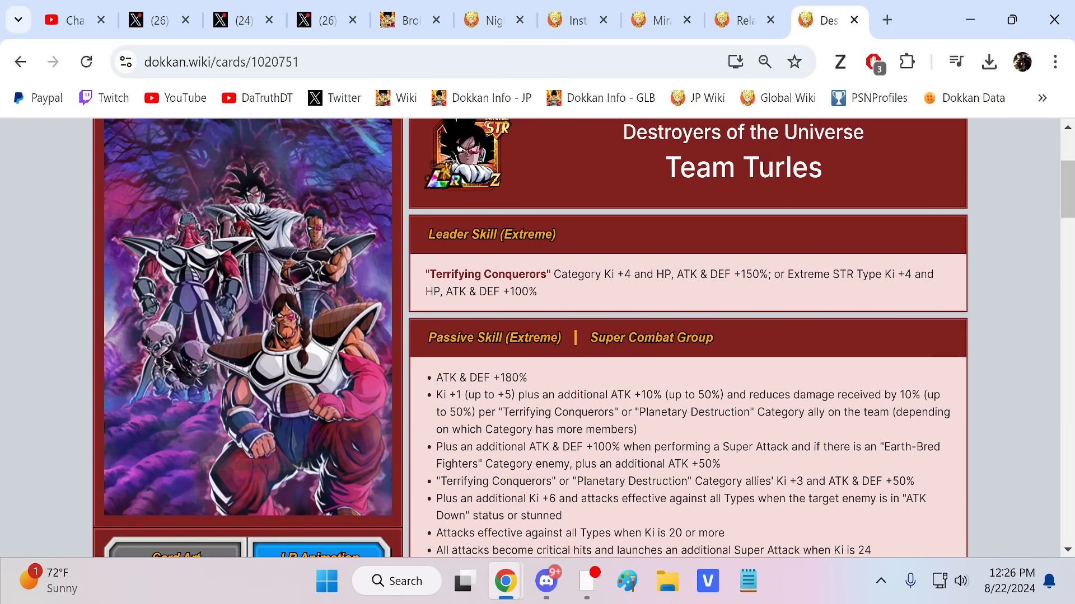
left_click_drag(519, 412, 723, 412)
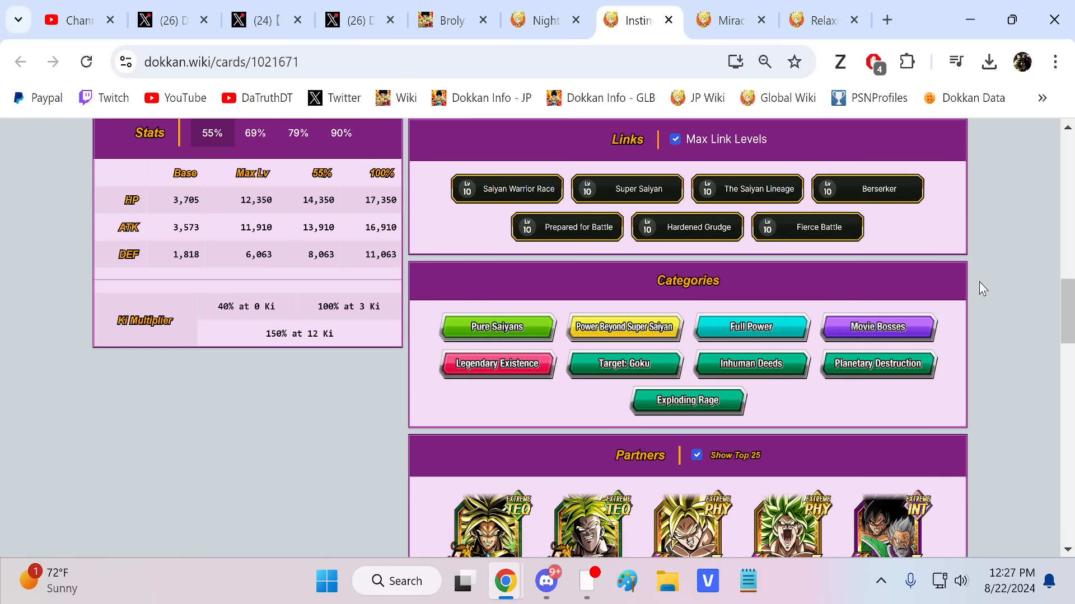
Step: Review Instinctive Destruction Broly's Partners grid, then open the Miracle-Making Super Saiyan Goku card
scroll("down", 3)
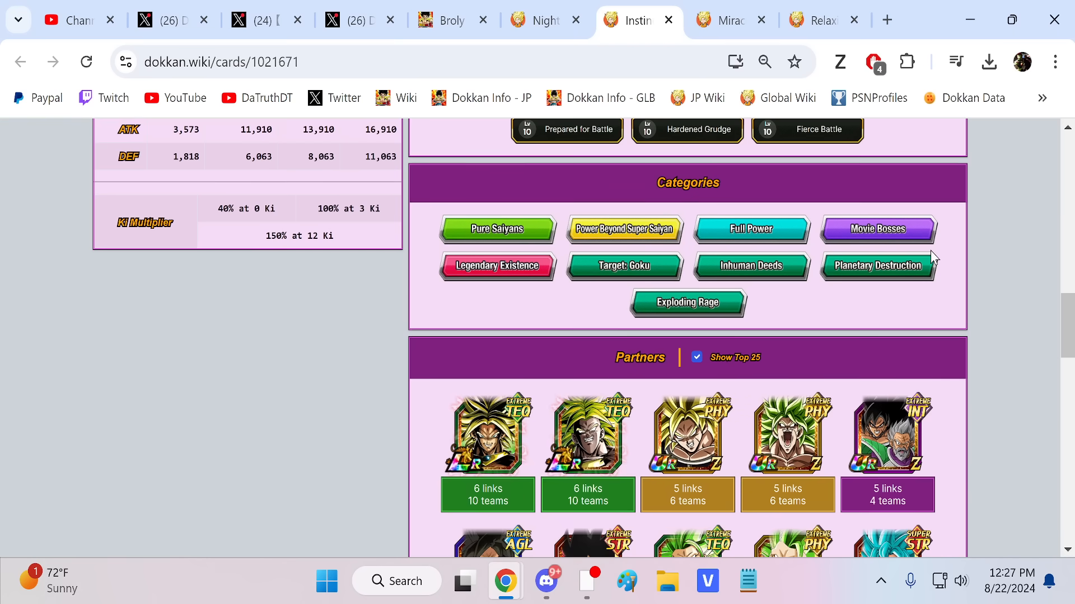
scroll("down", 3)
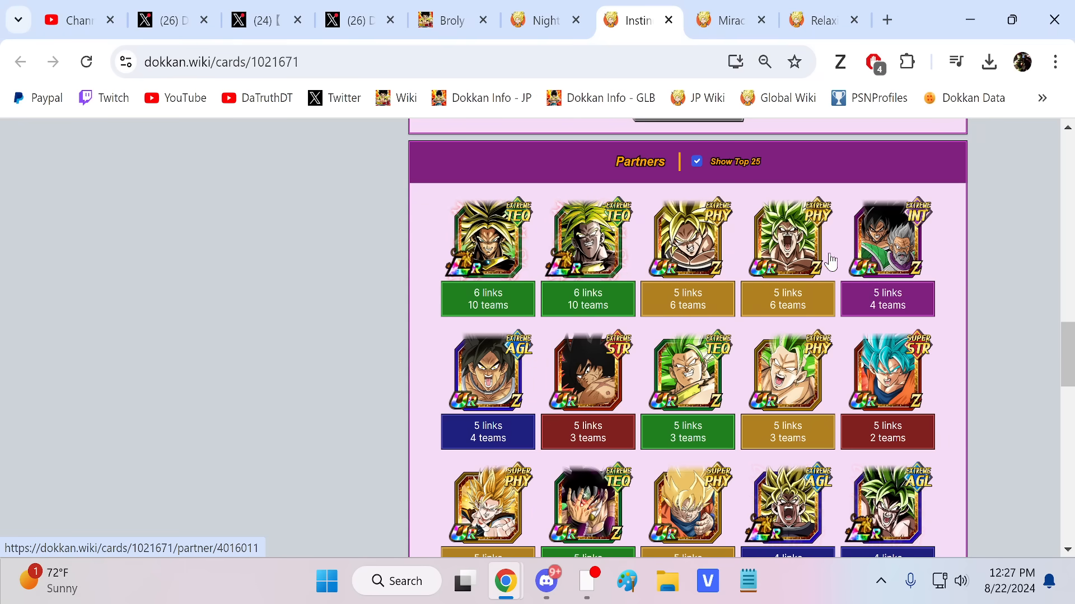
scroll("up", 3)
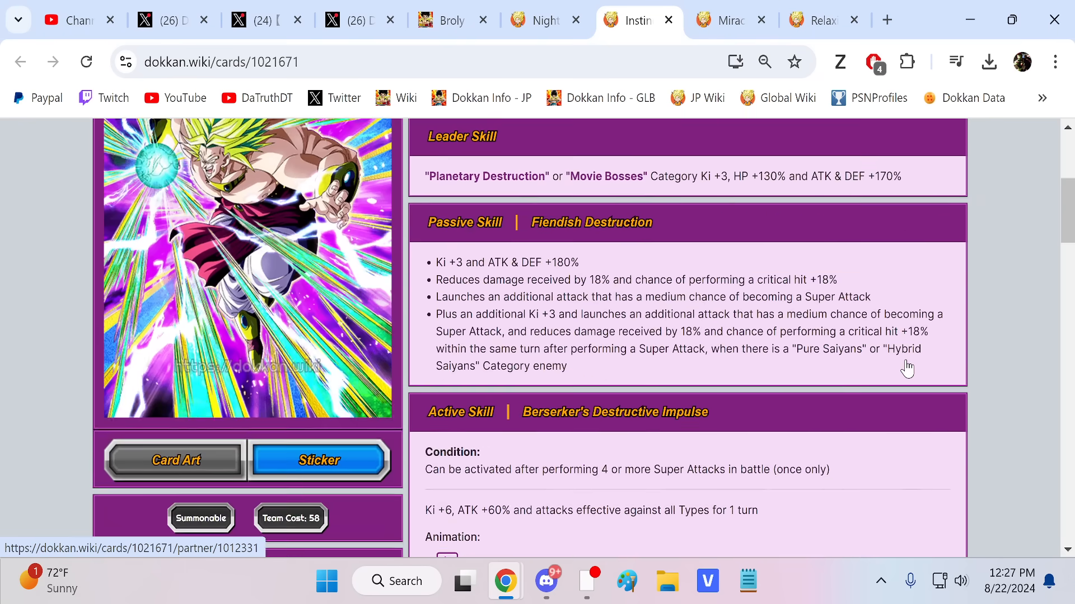
scroll("up", 3)
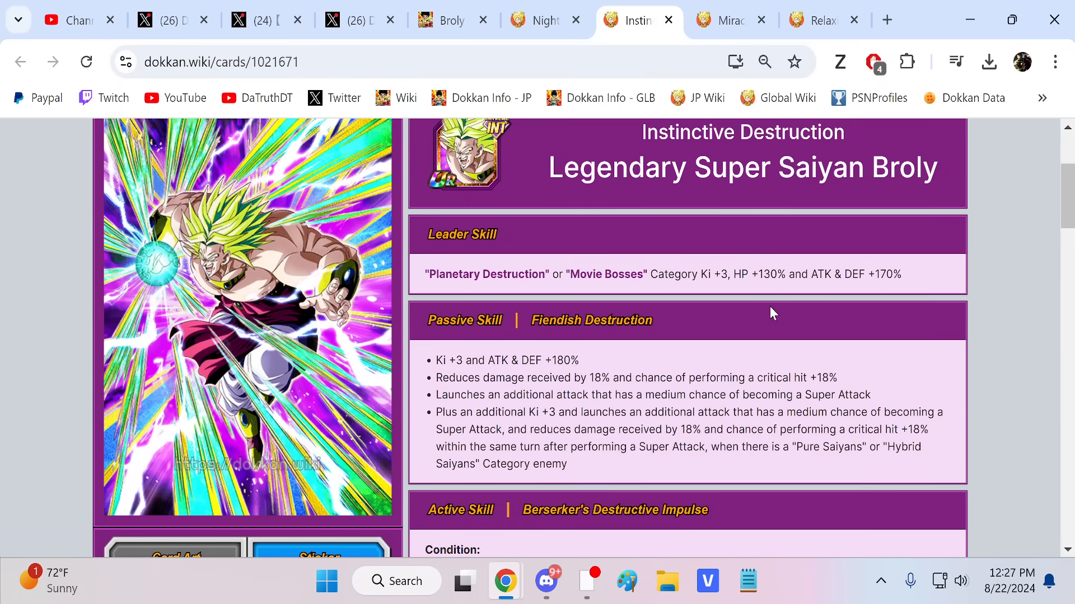
left_click(729, 20)
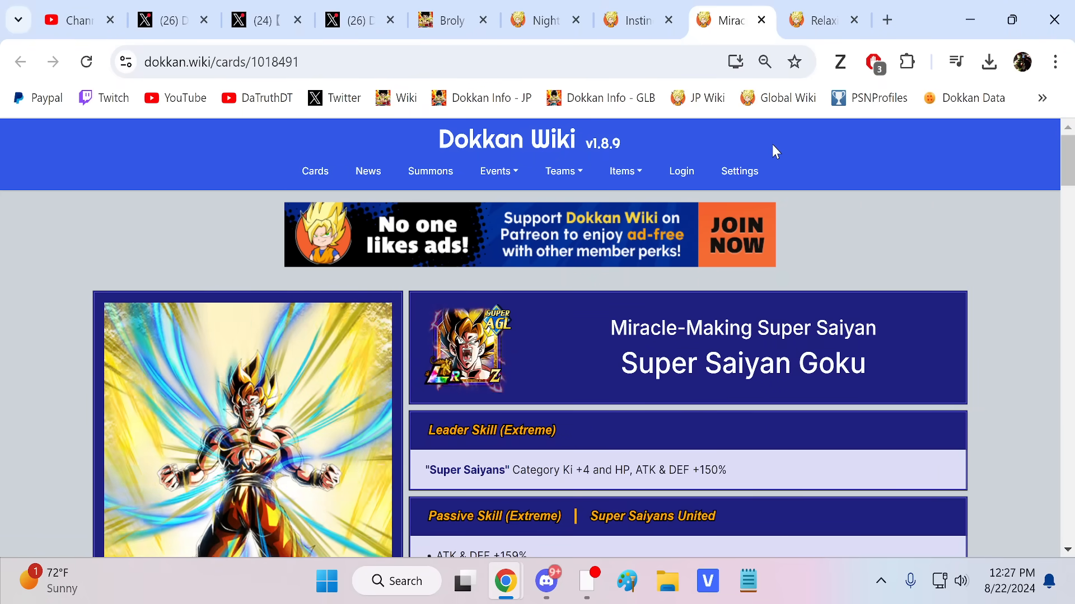
Step: Scroll down the Miracle-Making Super Saiyan Goku card page
scroll("down", 3)
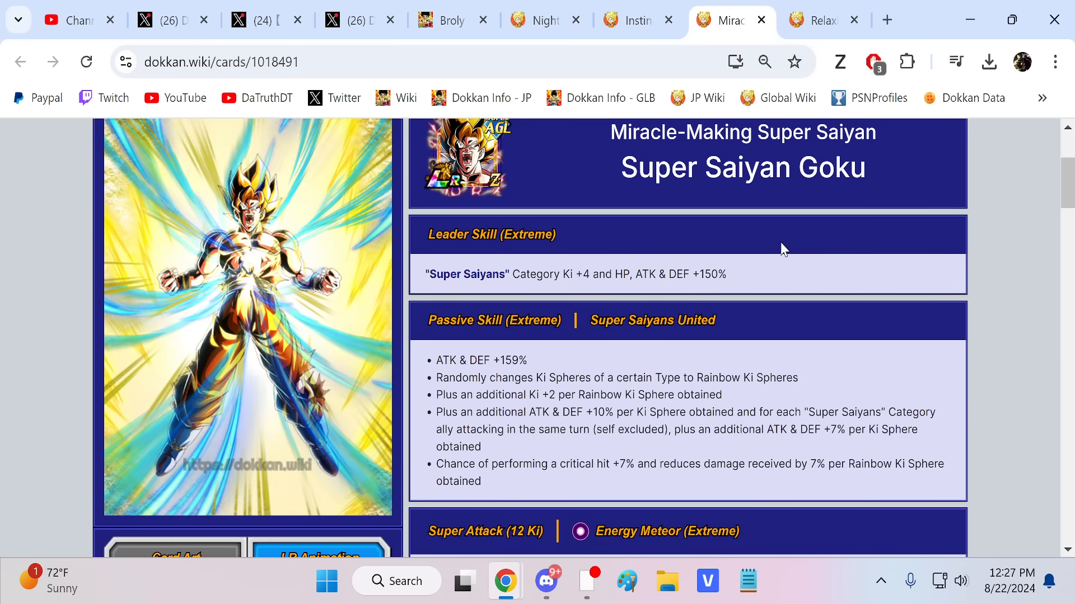
scroll("down", 3)
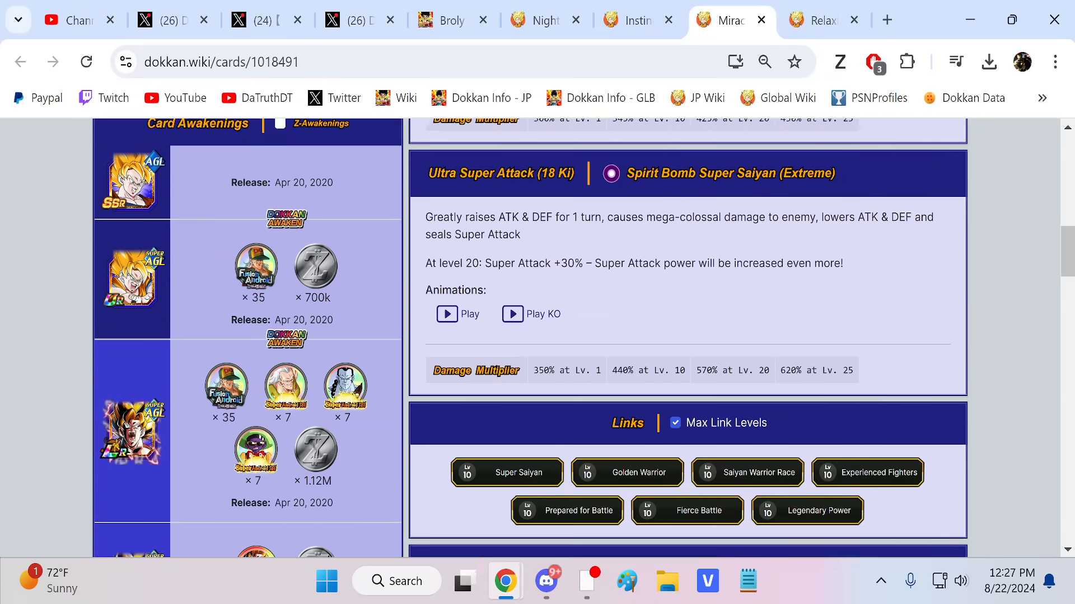
scroll("down", 3)
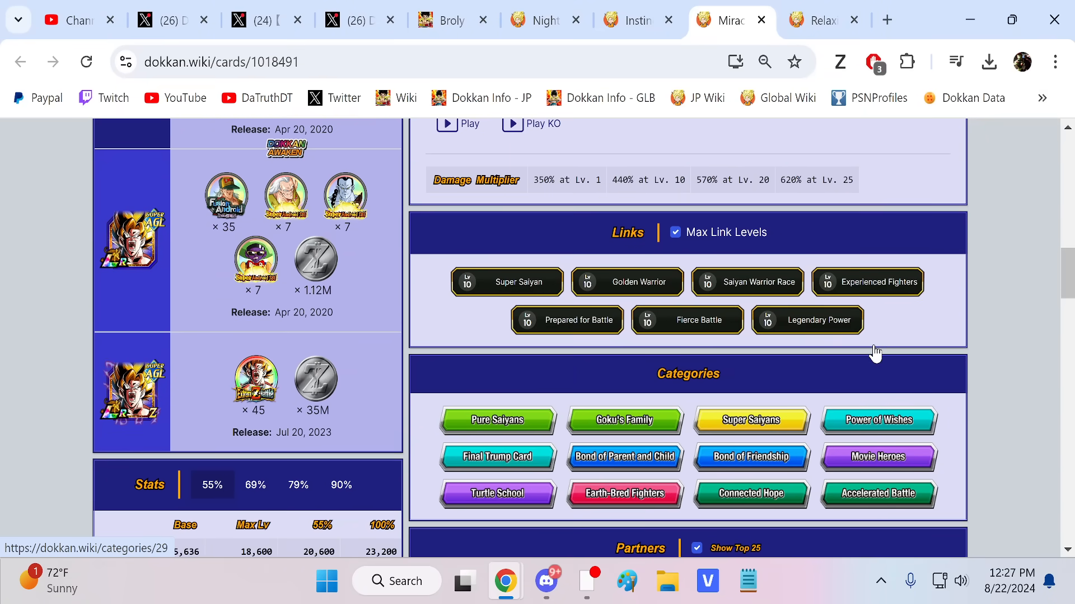
scroll("down", 3)
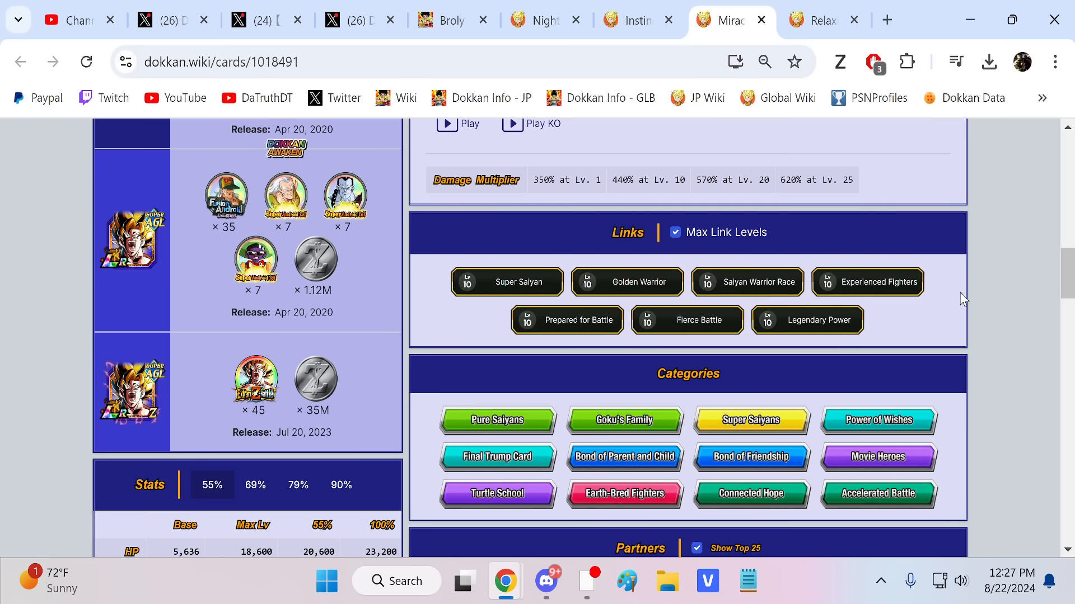
Step: Compare Relaxing Time Goku with Miracle-Making Goku, then return to Instinctive Destruction Broly
left_click(819, 20)
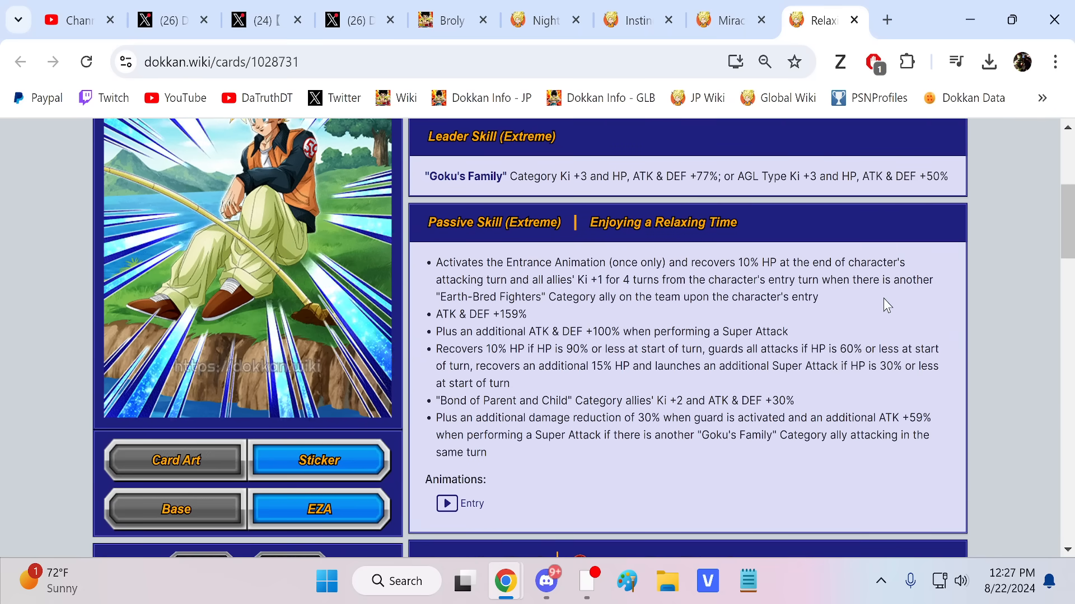
scroll("down", 3)
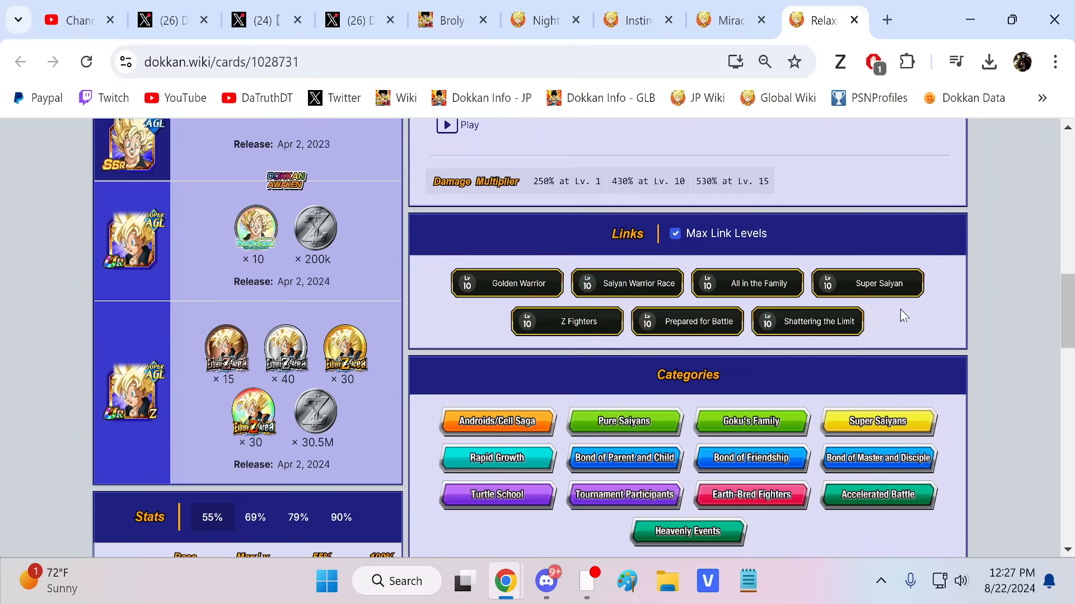
scroll("up", 3)
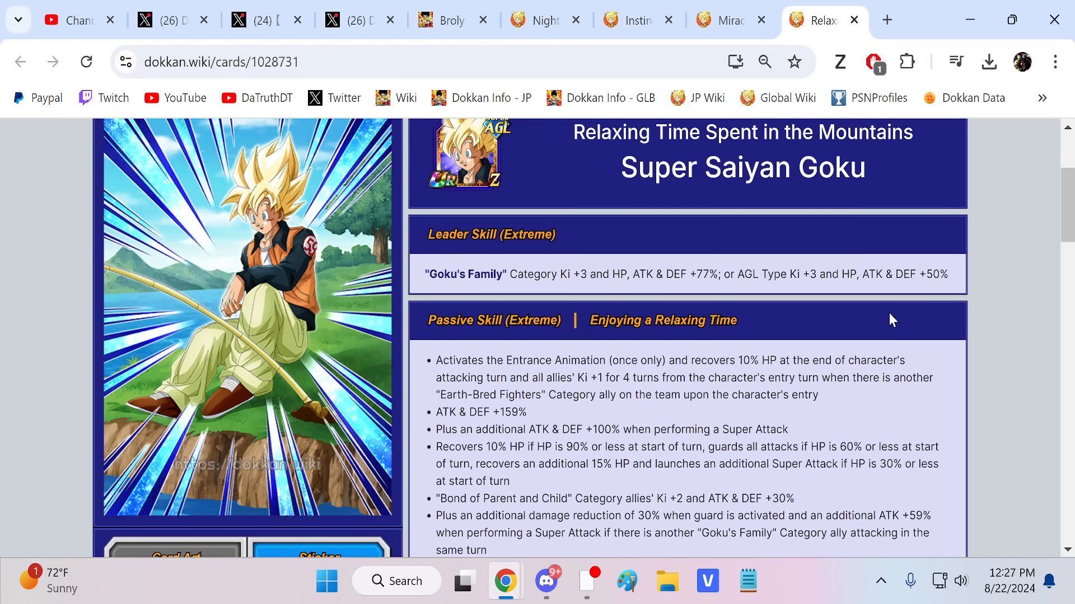
left_click(723, 20)
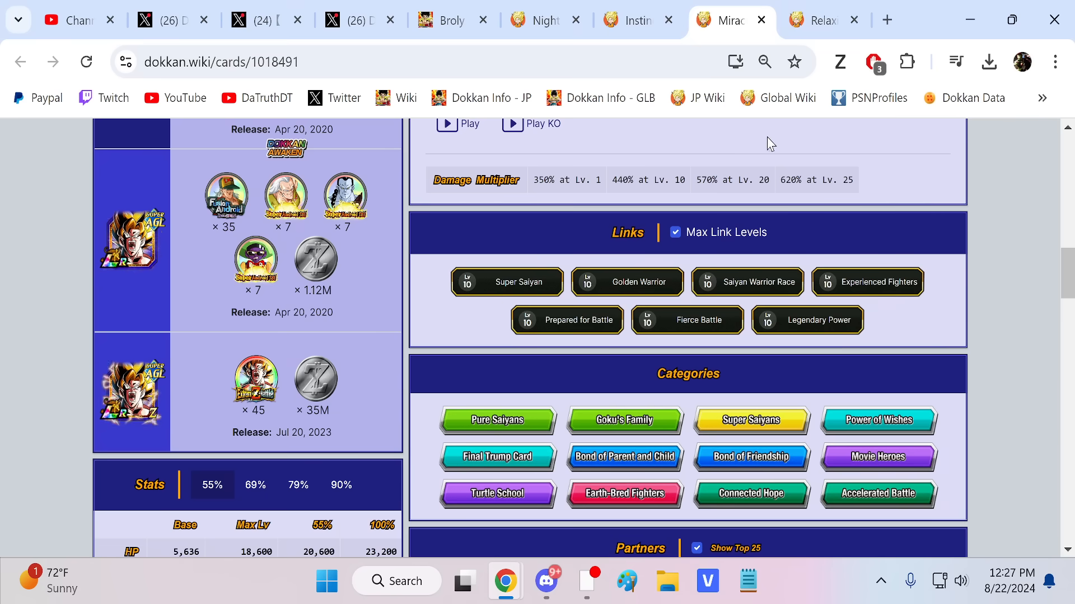
left_click(815, 20)
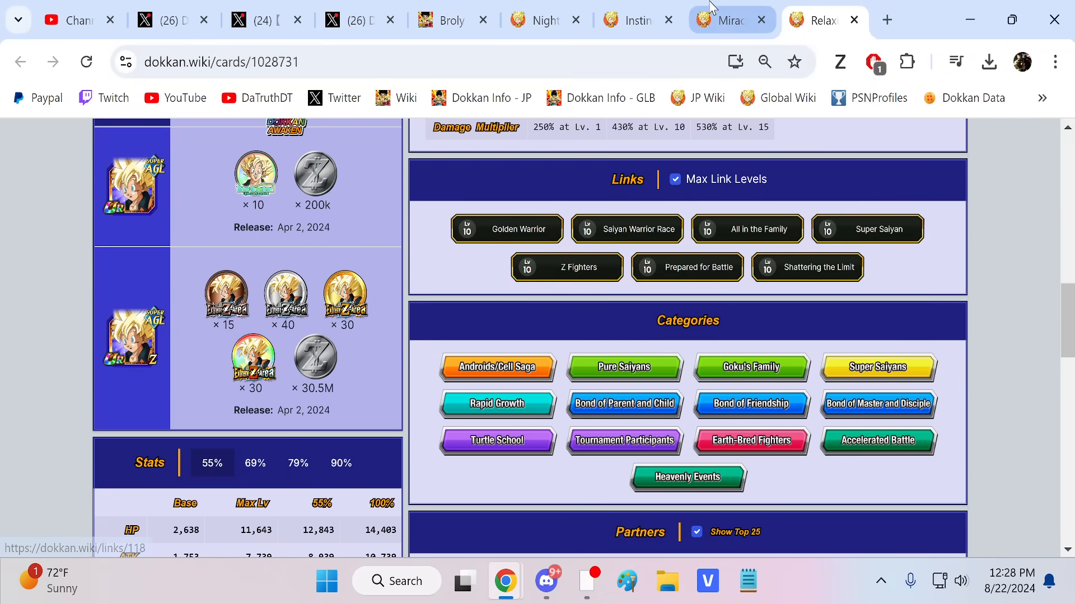
left_click(636, 20)
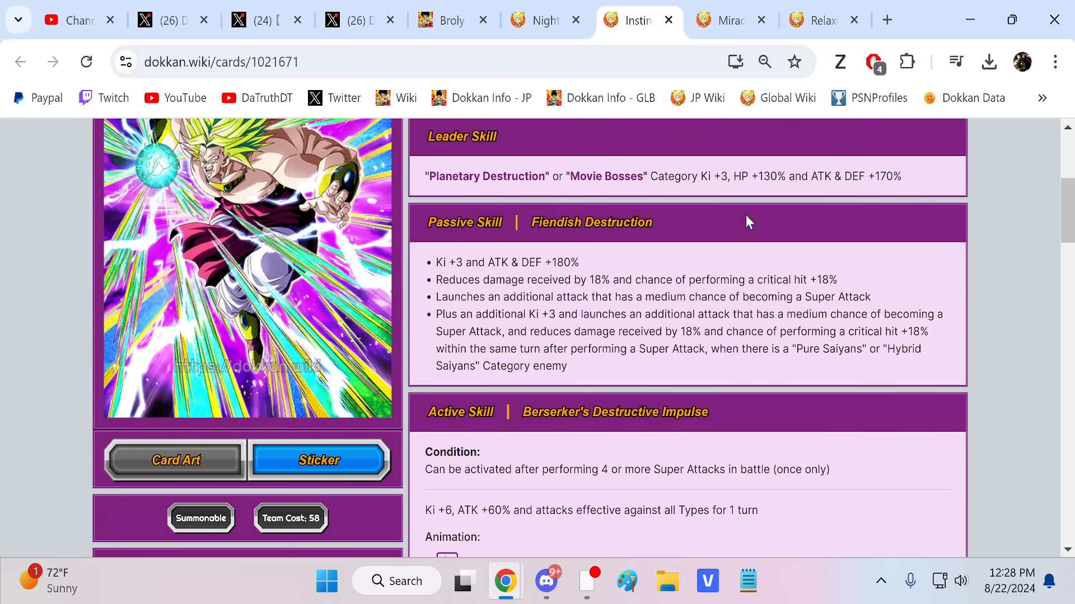
Step: Scroll Instinctive Destruction Broly's page past super attack and stats to Links and Categories
scroll("down", 3)
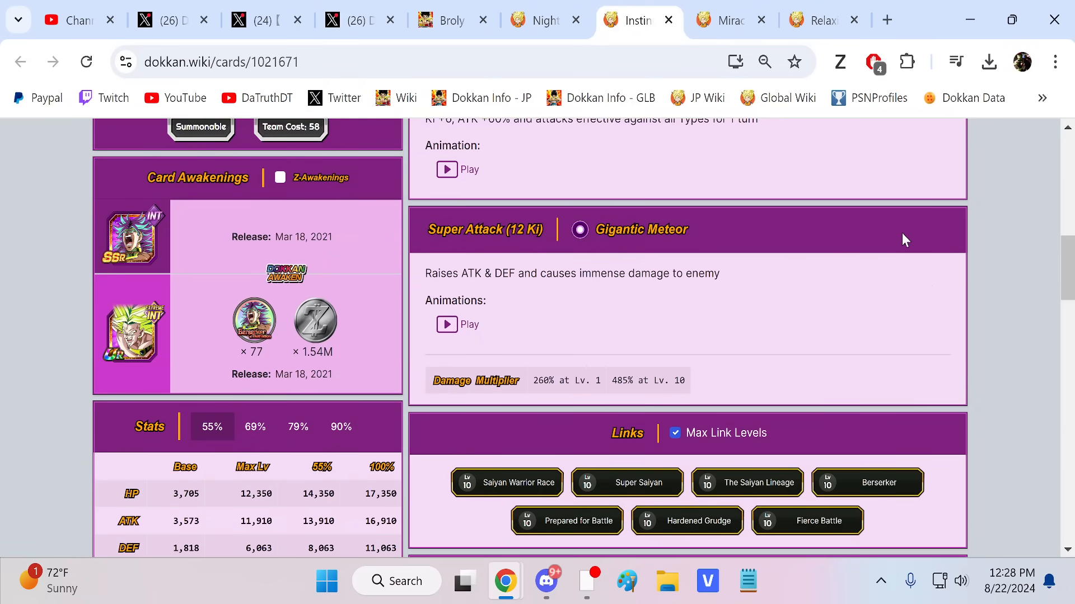
scroll("down", 3)
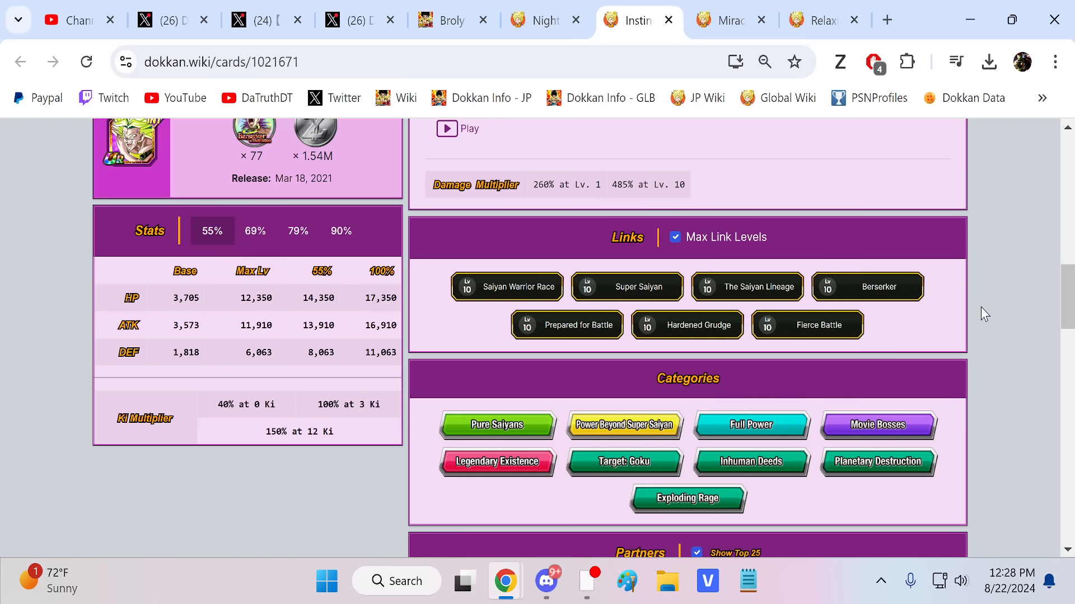
mouse_move(886, 331)
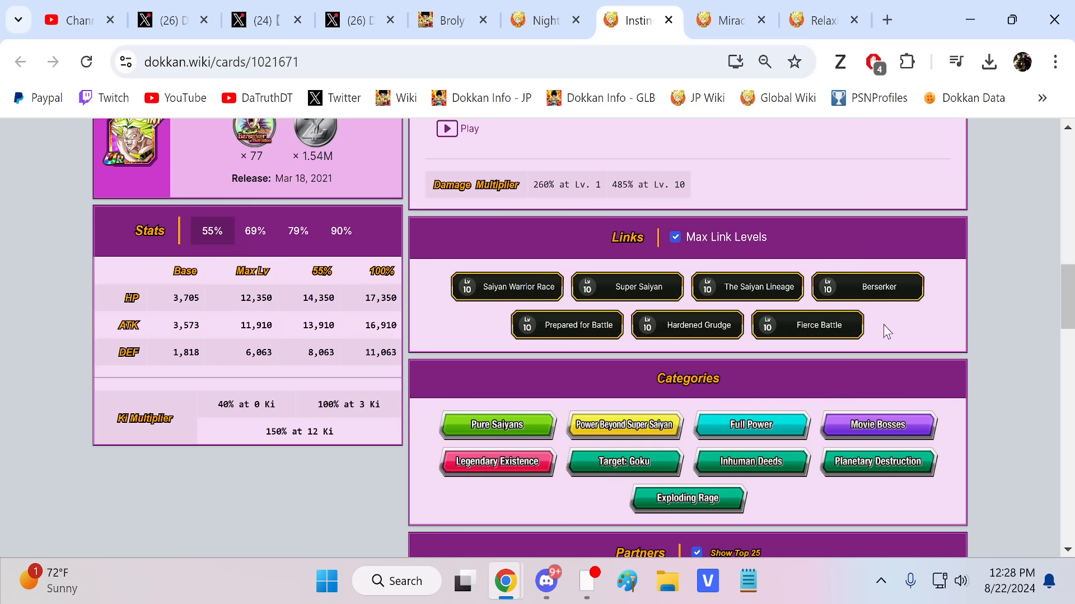
mouse_move(879, 425)
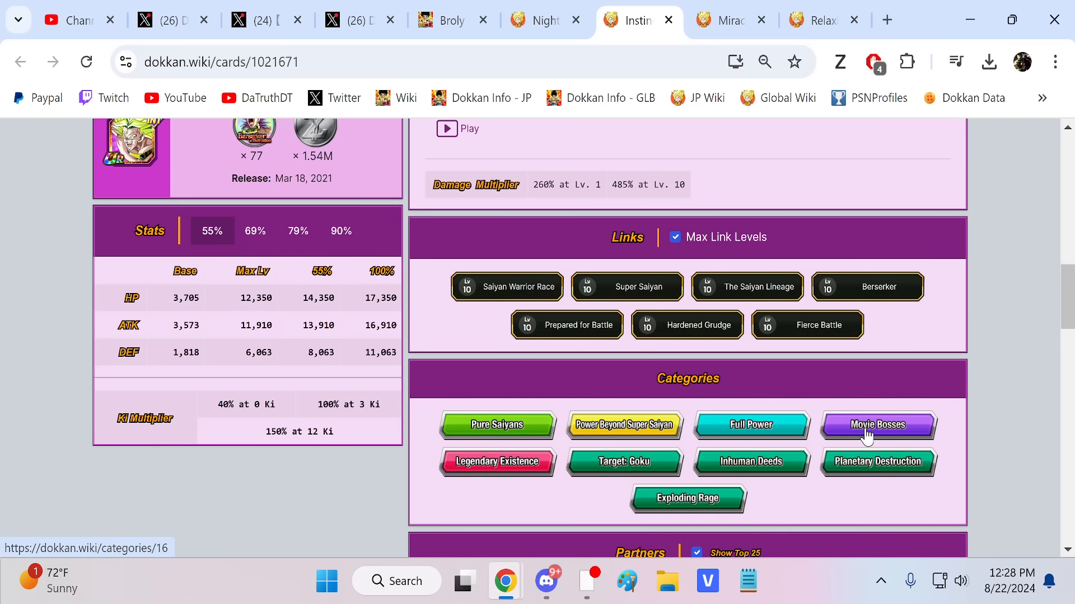
mouse_move(880, 425)
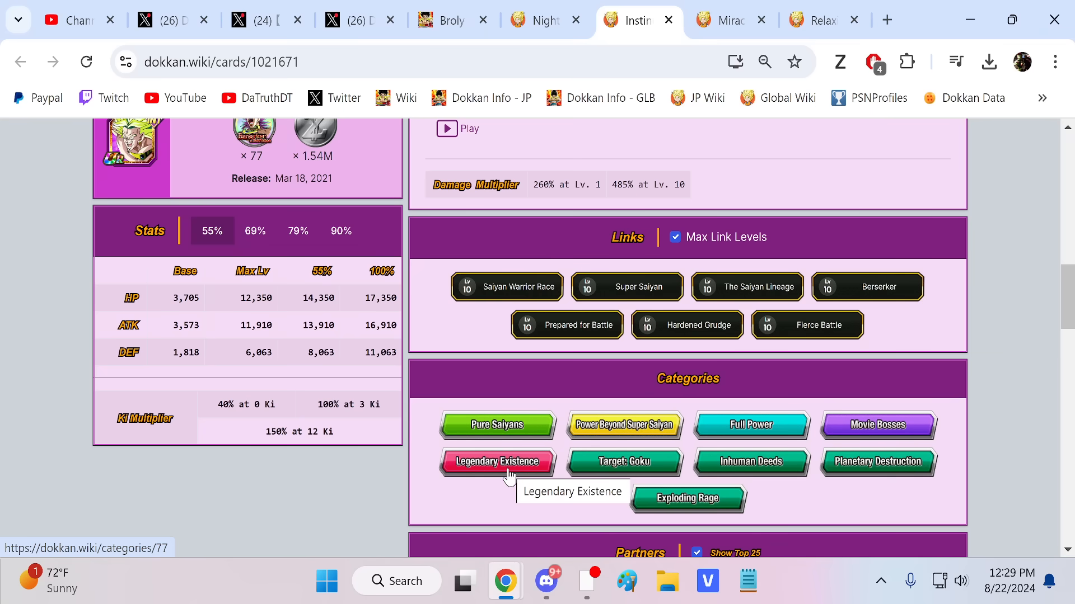
mouse_move(879, 461)
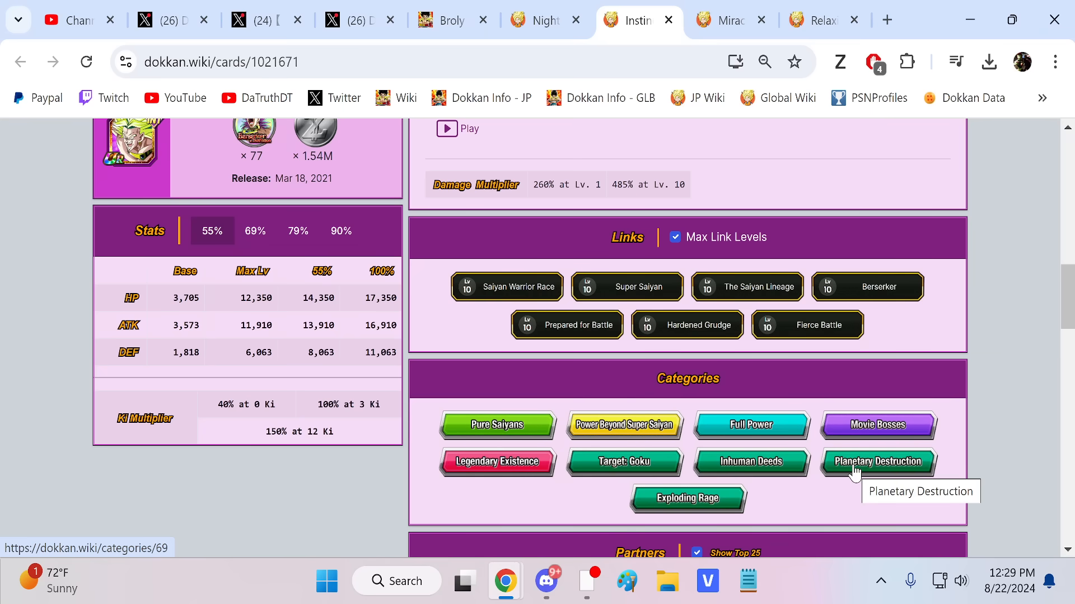
mouse_move(687, 517)
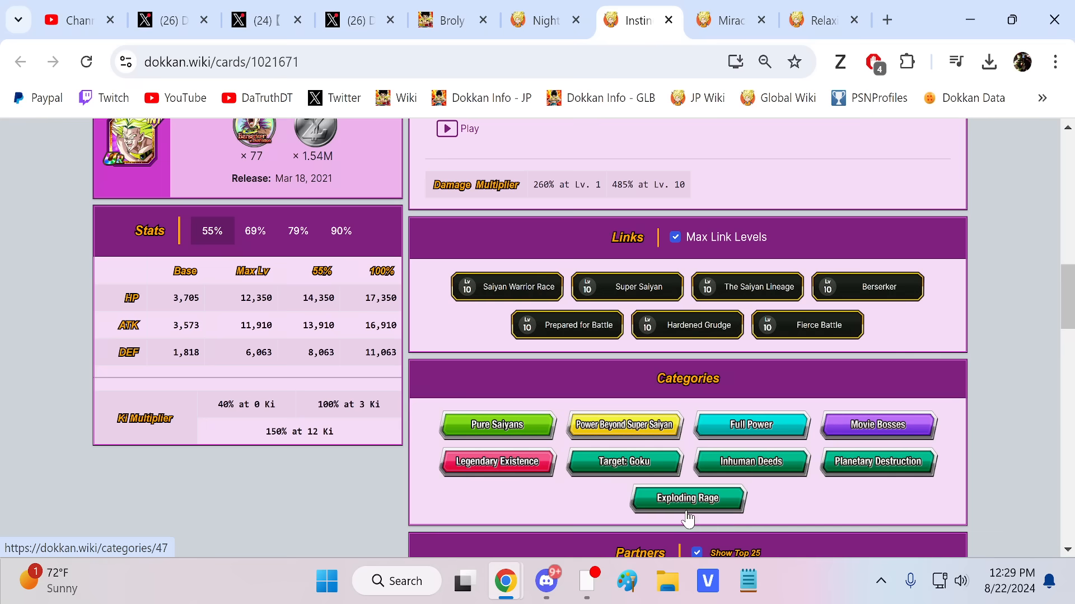
mouse_move(688, 499)
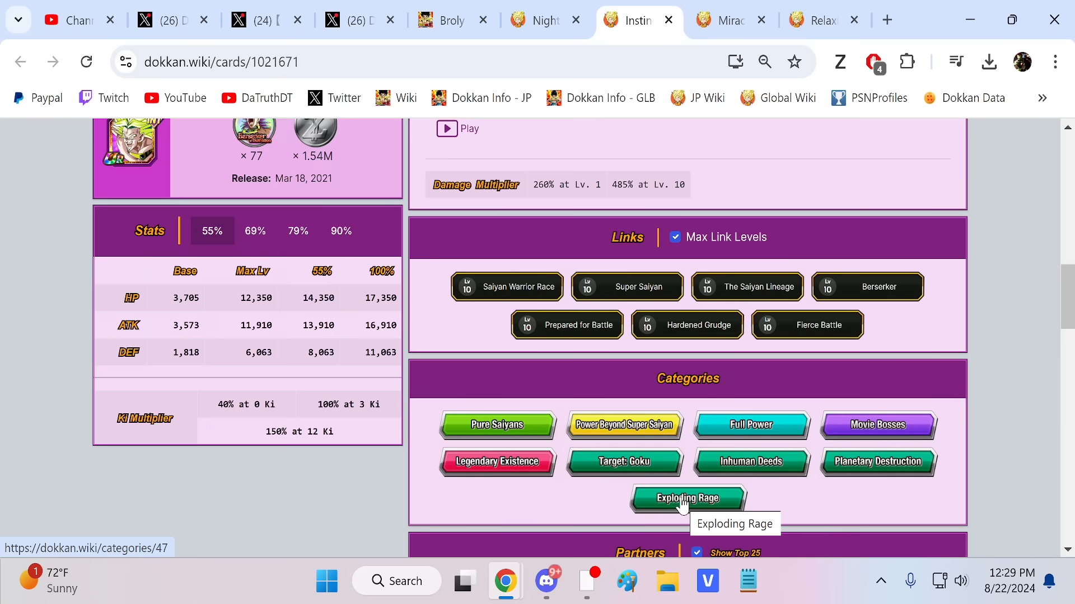
Step: Scroll up on dokkan.wiki to look over Broly's category badges
scroll("up", 3)
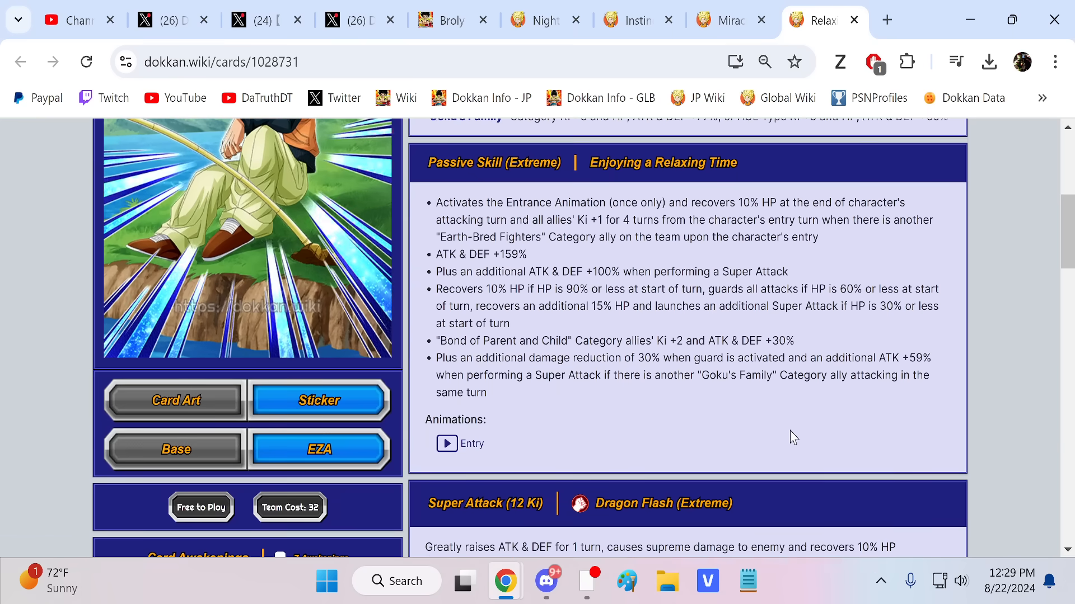
scroll("down", 3)
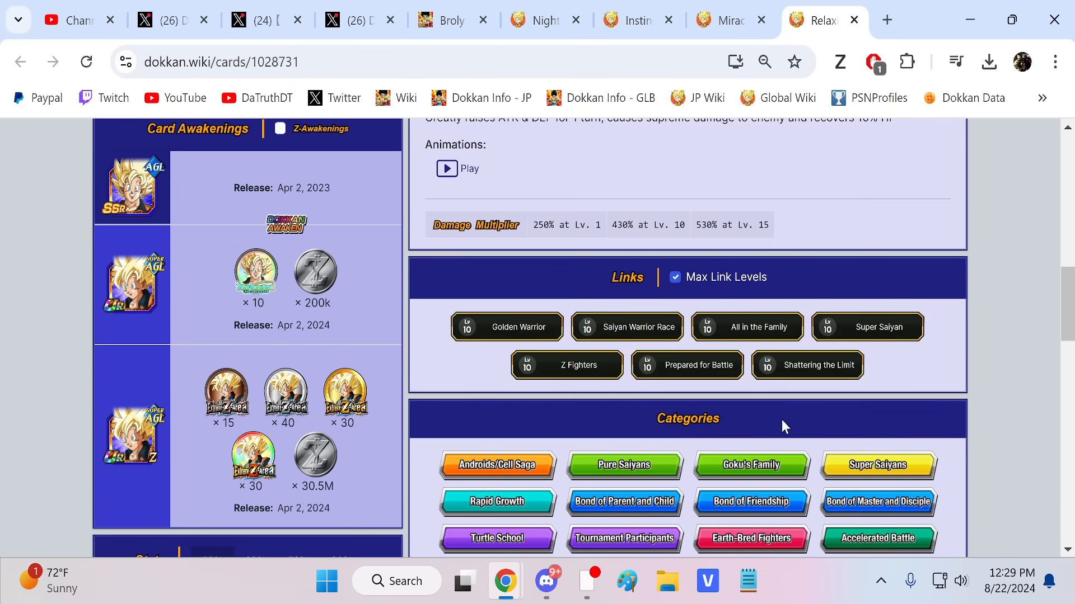
mouse_move(745, 269)
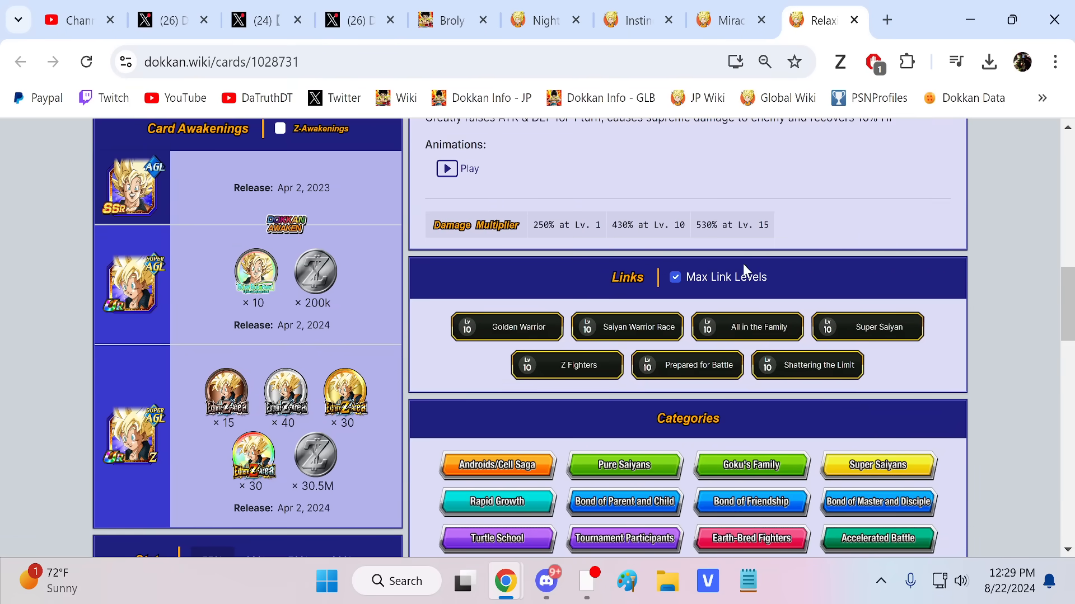
left_click(719, 20)
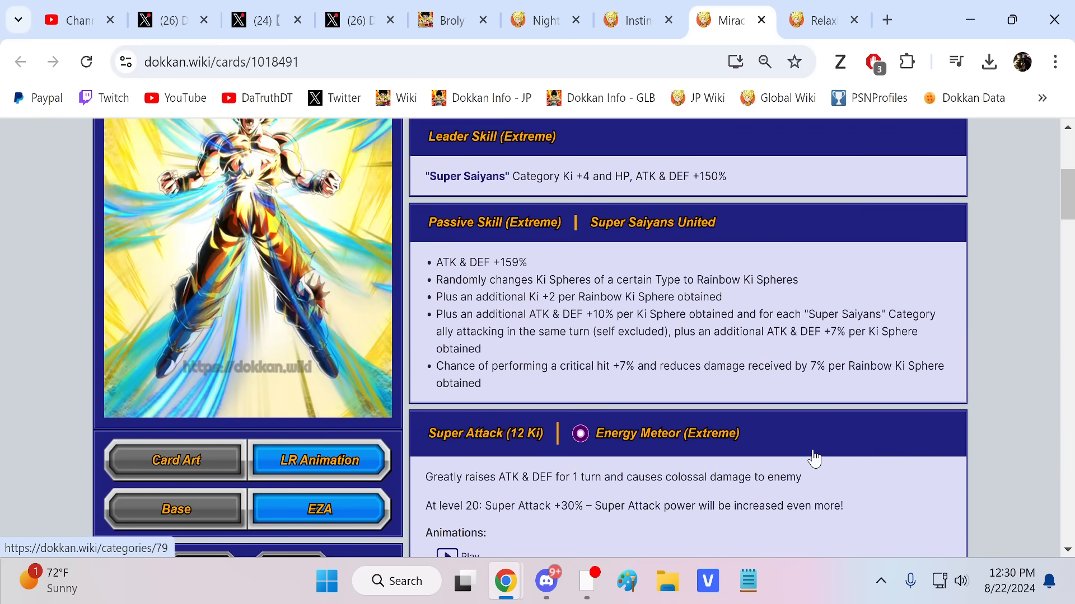
left_click(164, 20)
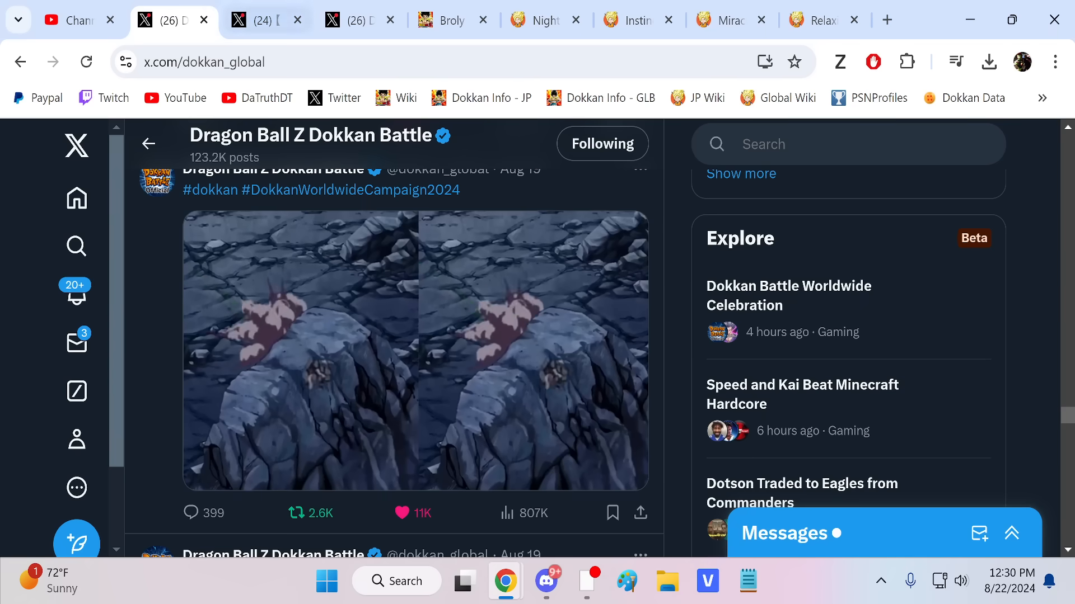
Step: Scroll through the pinned Worldwide Campaign Announcement Video thread showing 231.2K views
scroll("down", 3)
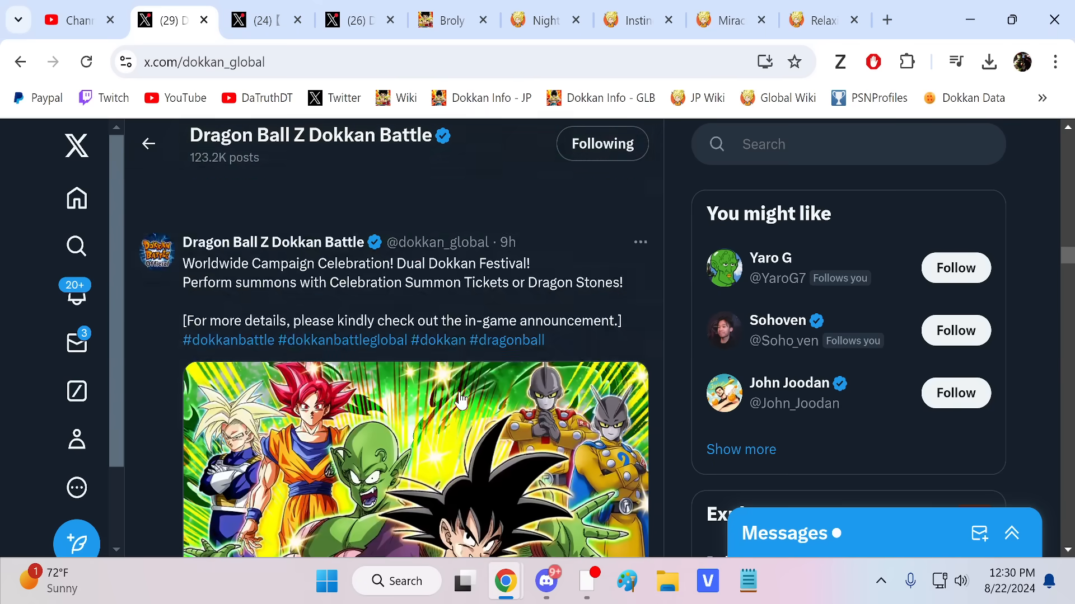
scroll("down", 3)
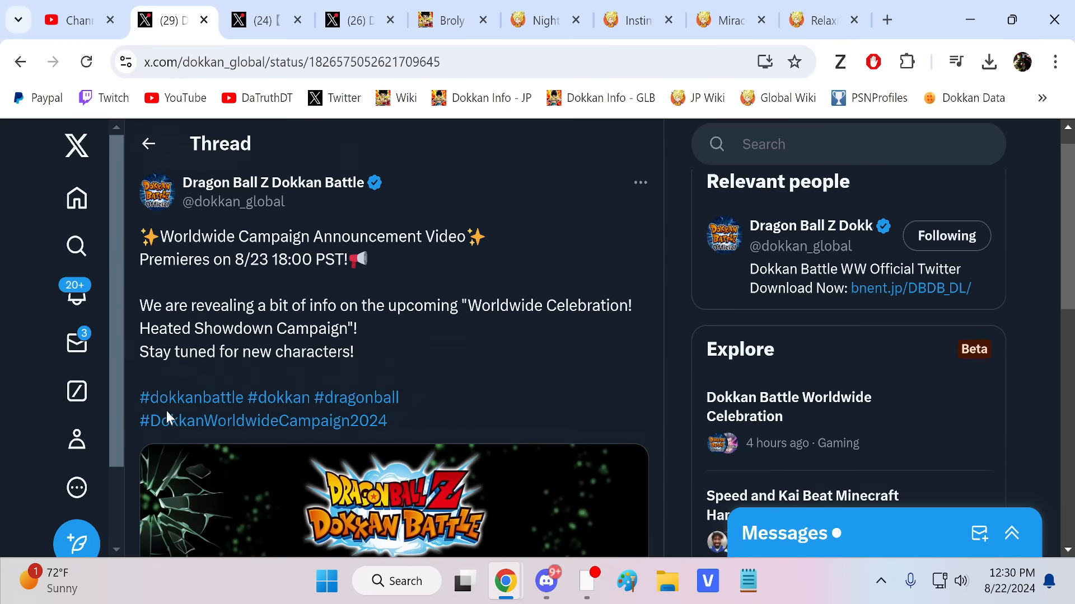
scroll("down", 3)
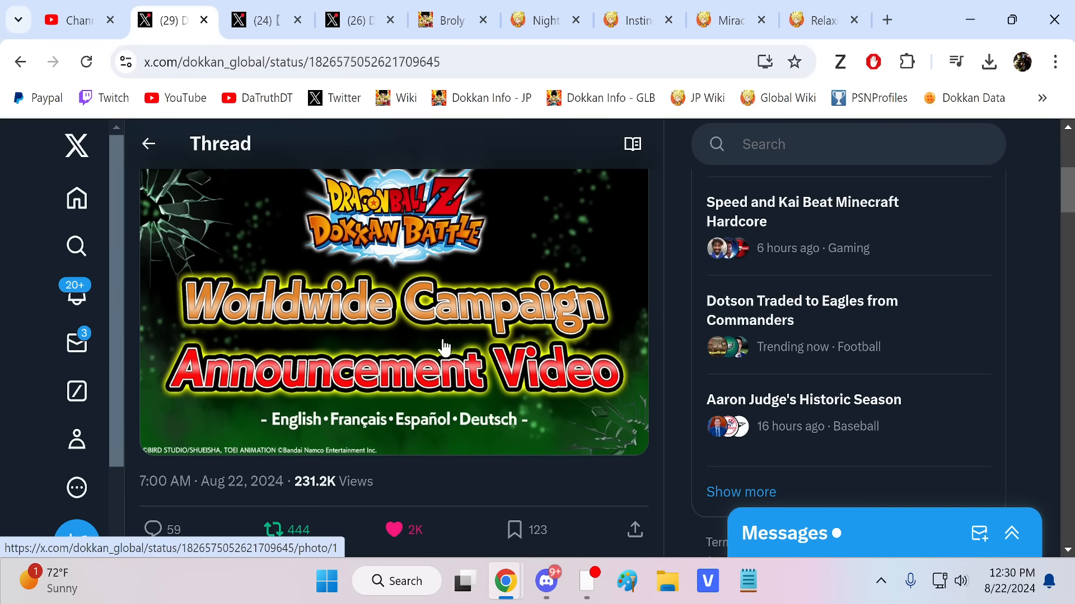
mouse_move(439, 348)
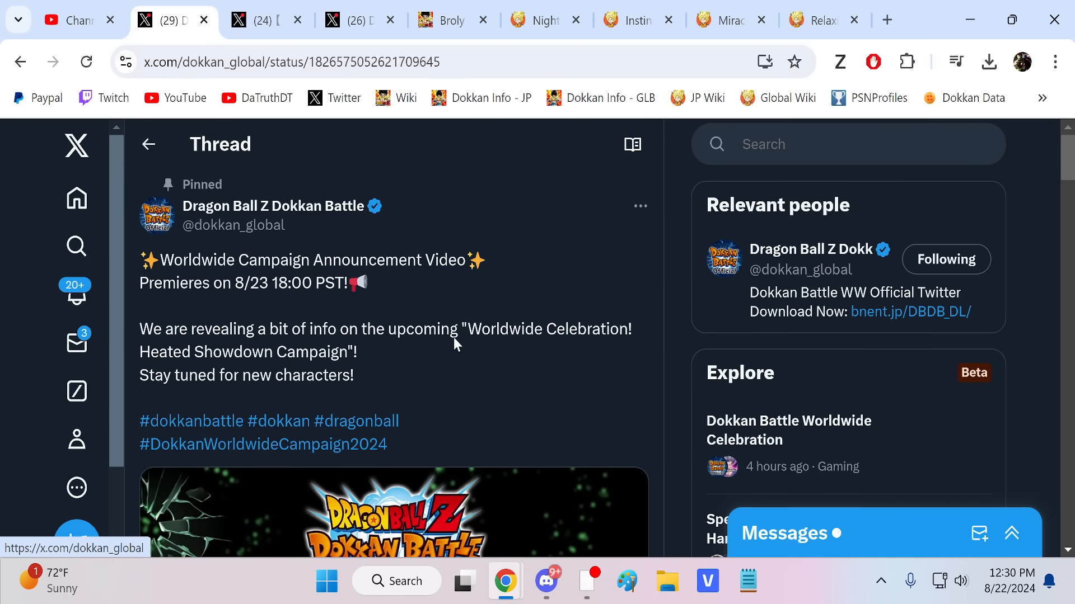
scroll("down", 3)
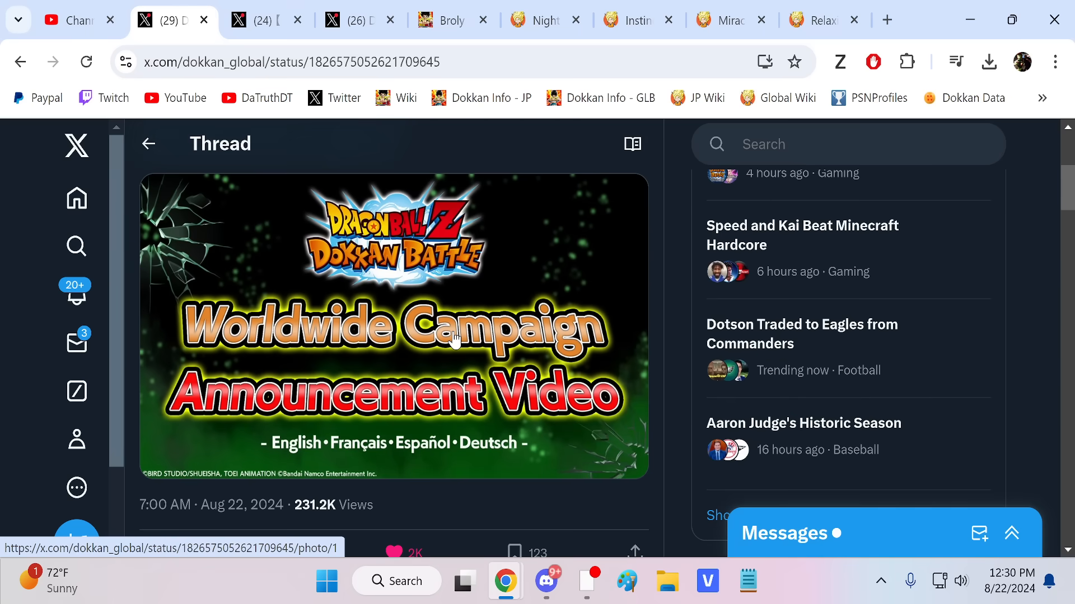
scroll("down", 3)
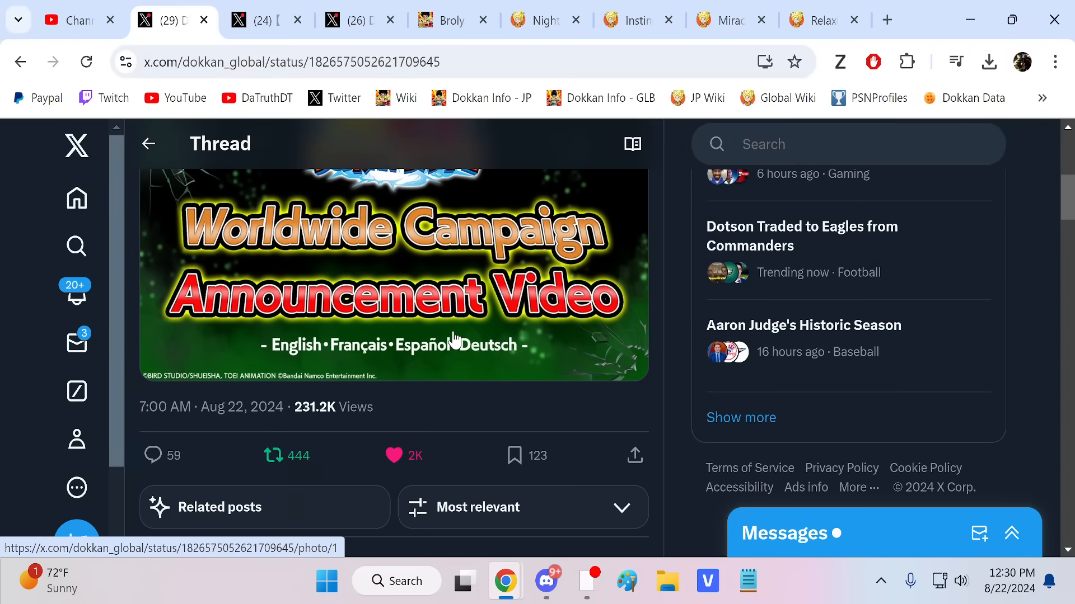